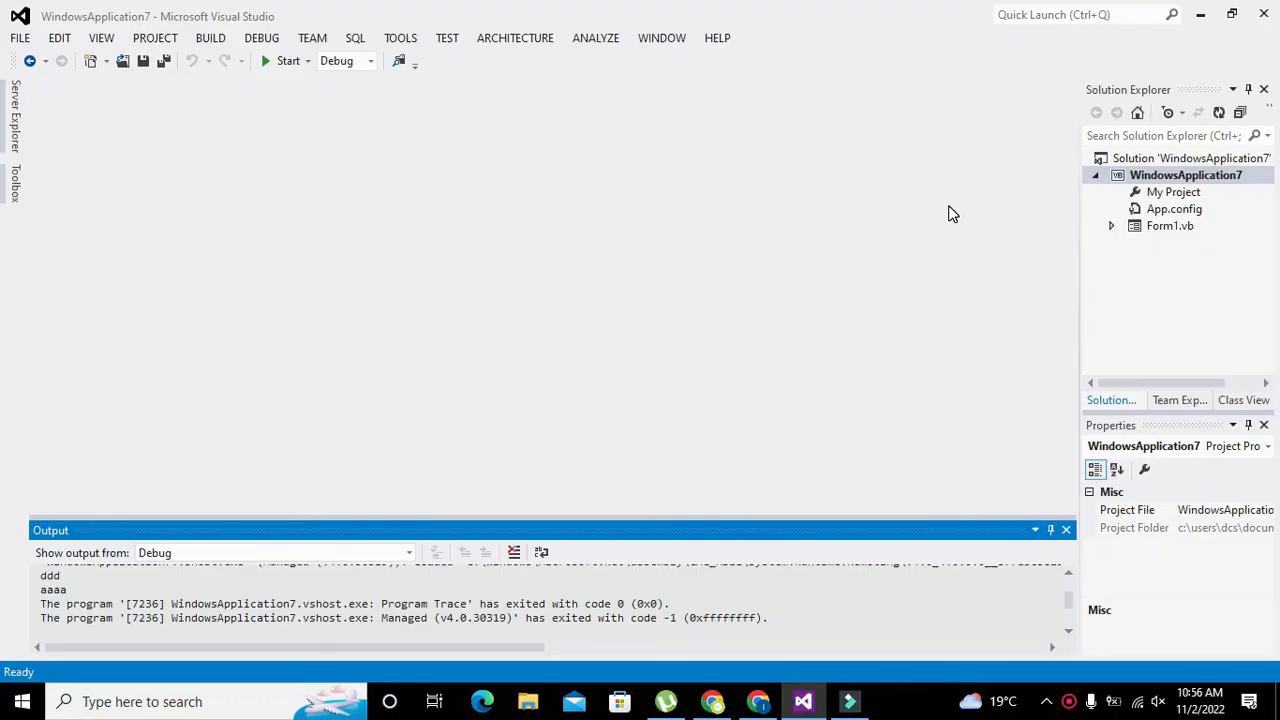
mouse_move(958, 214)
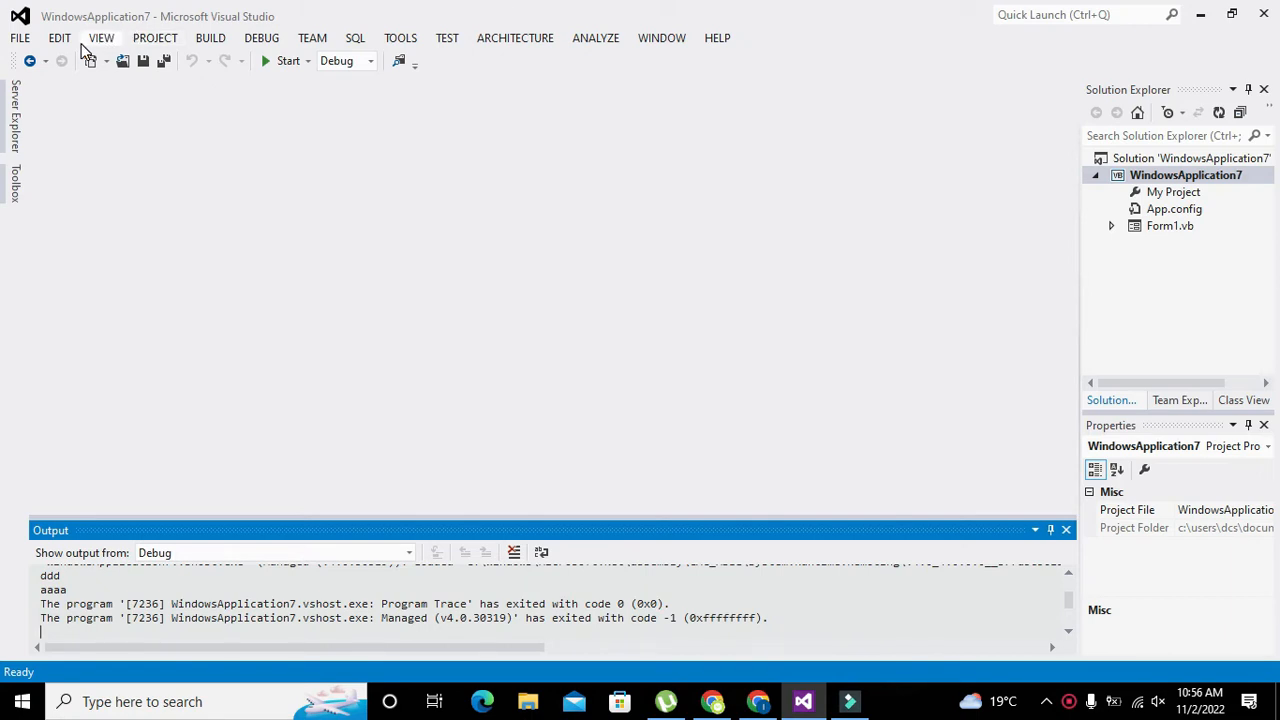
mouse_move(20, 38)
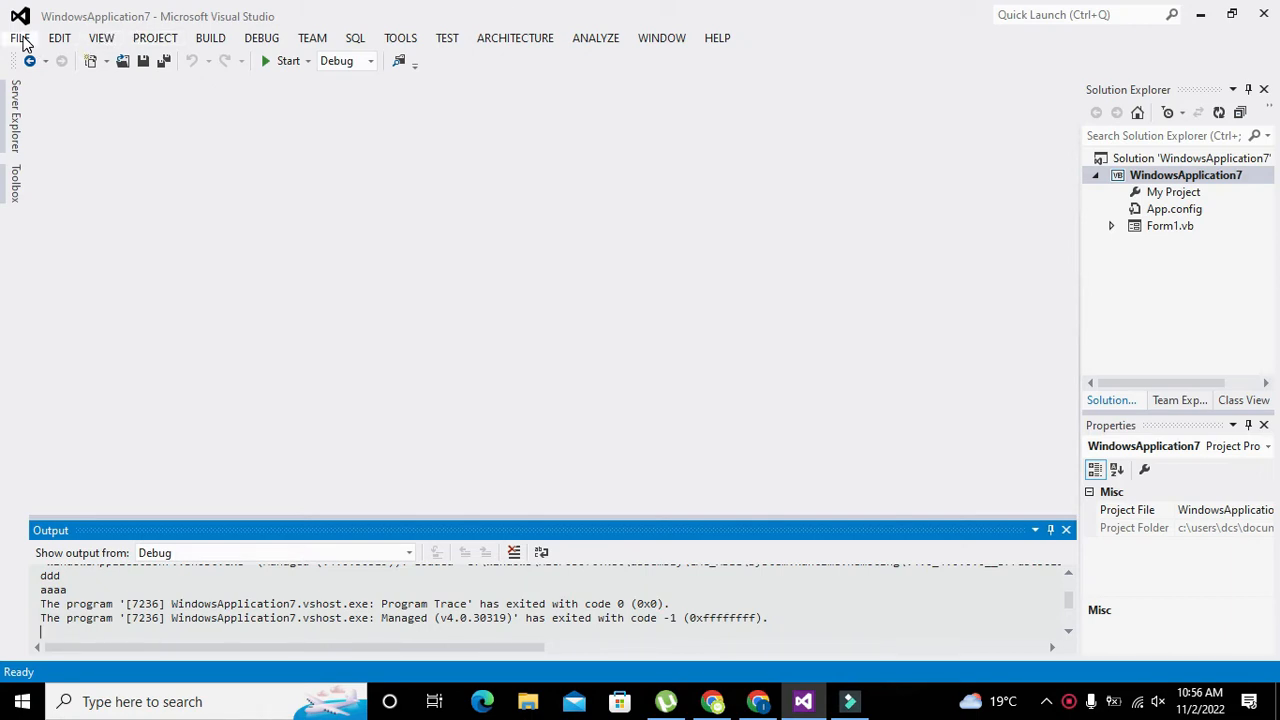
mouse_move(58, 38)
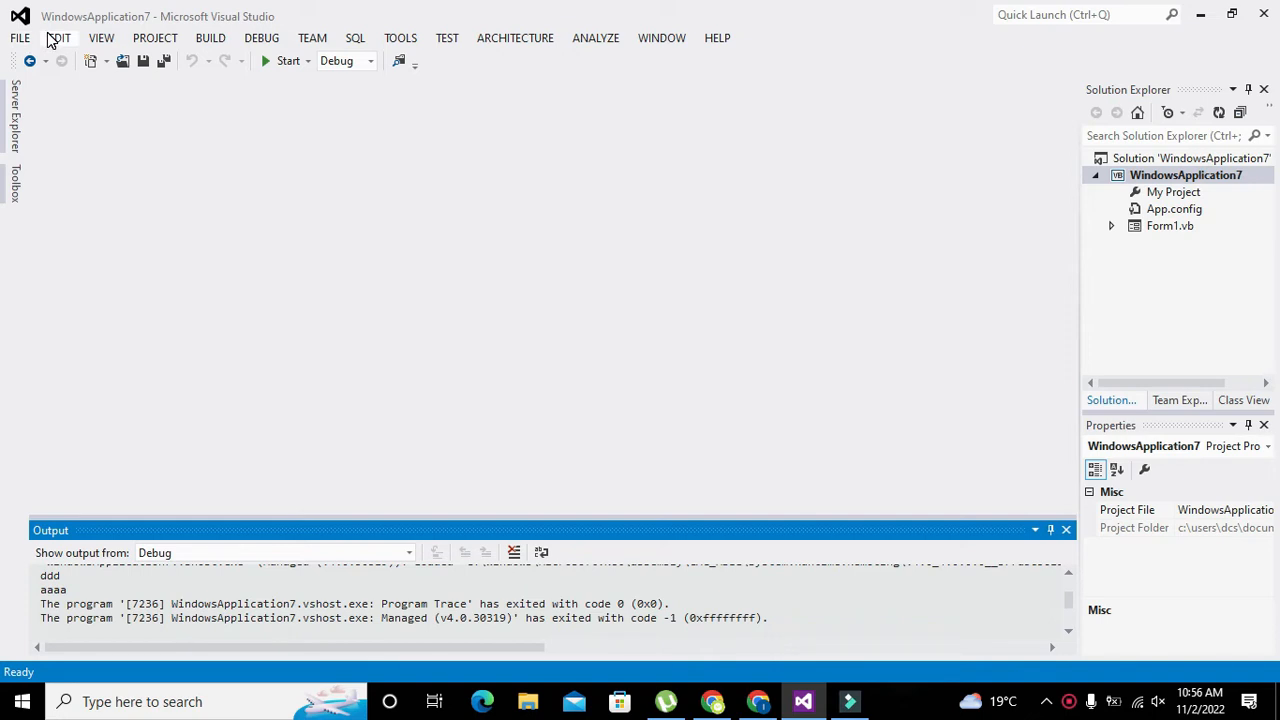
mouse_move(20, 38)
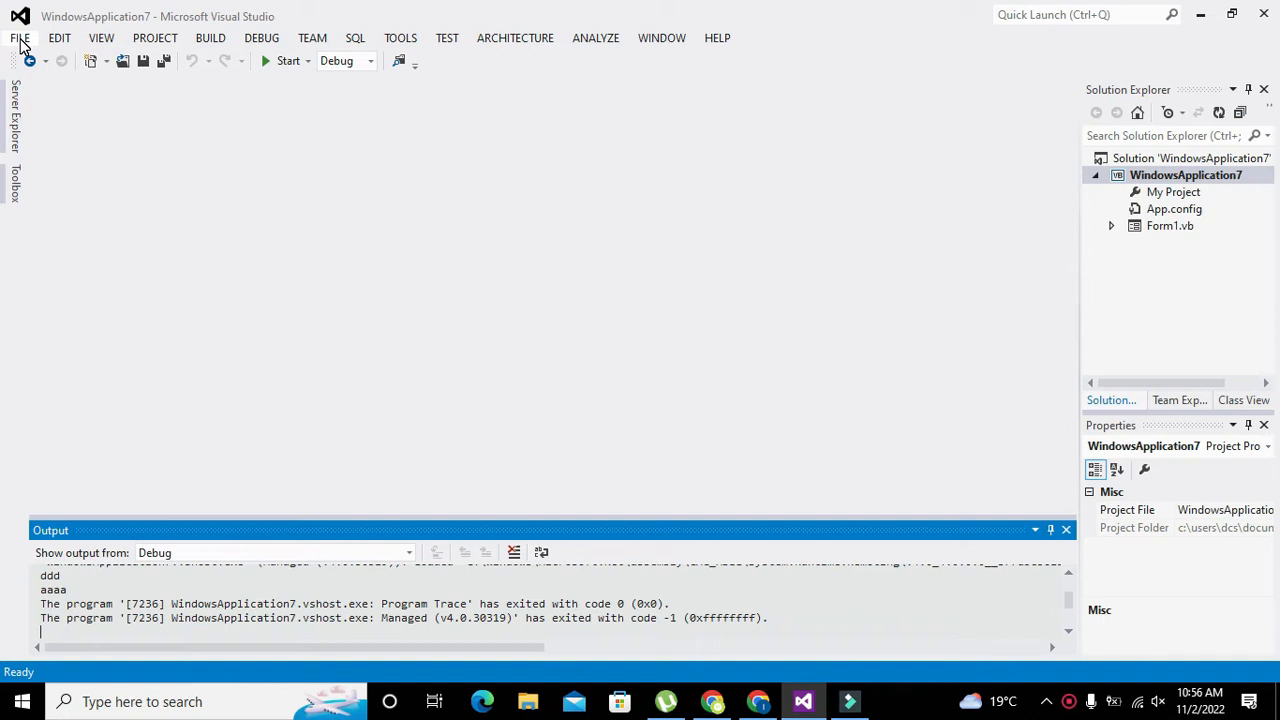
Create a new Visual Basic Windows Forms Application project named WindowsApplication8 from File > New > Project
left_click(20, 38)
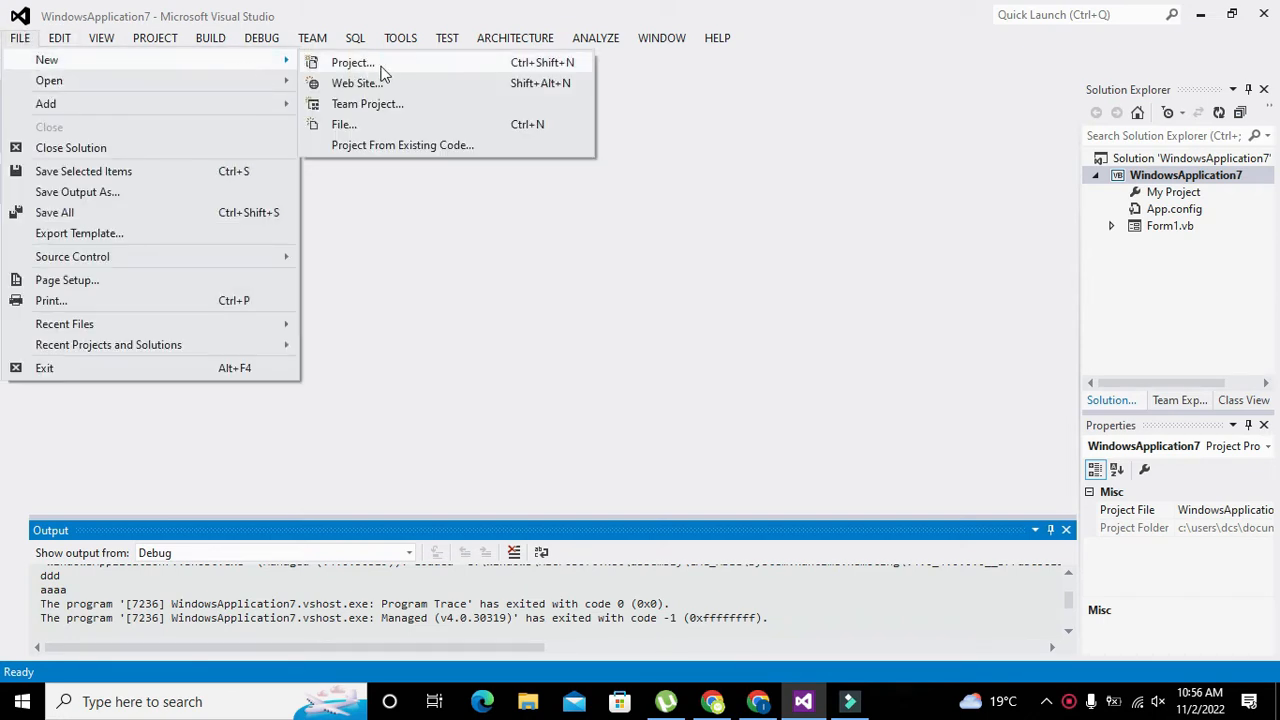
left_click(352, 62)
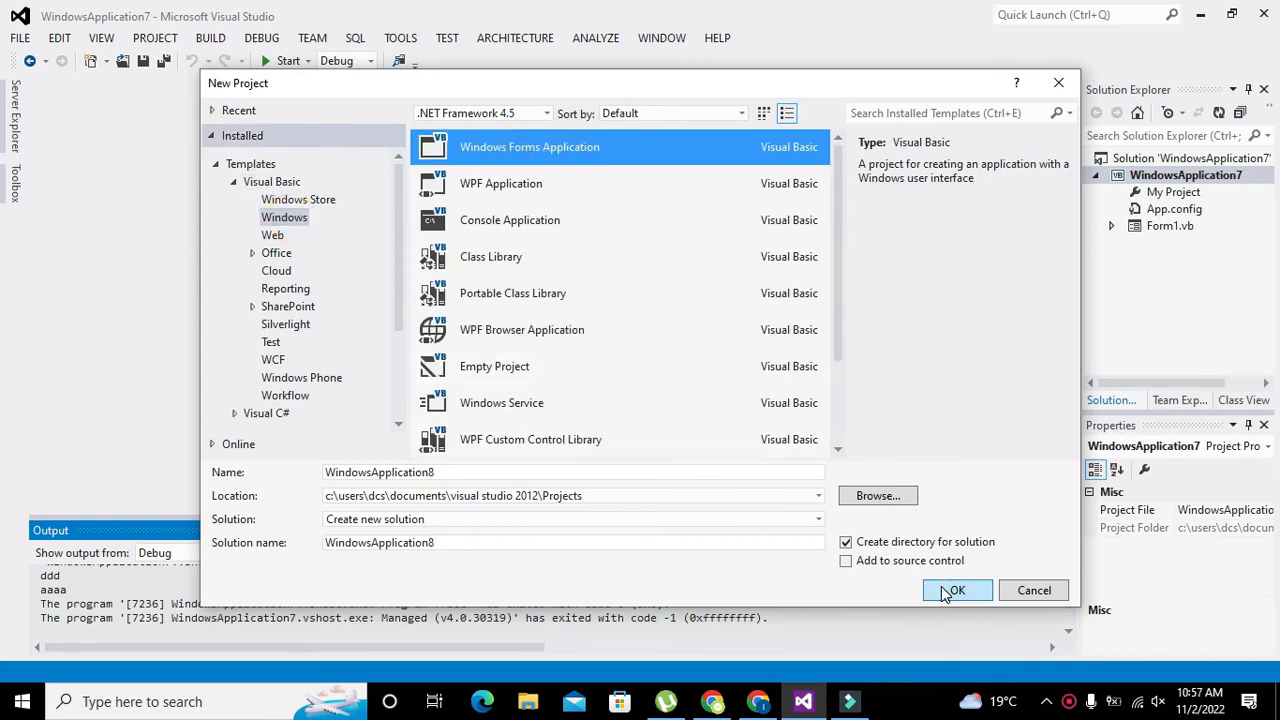
left_click(956, 590)
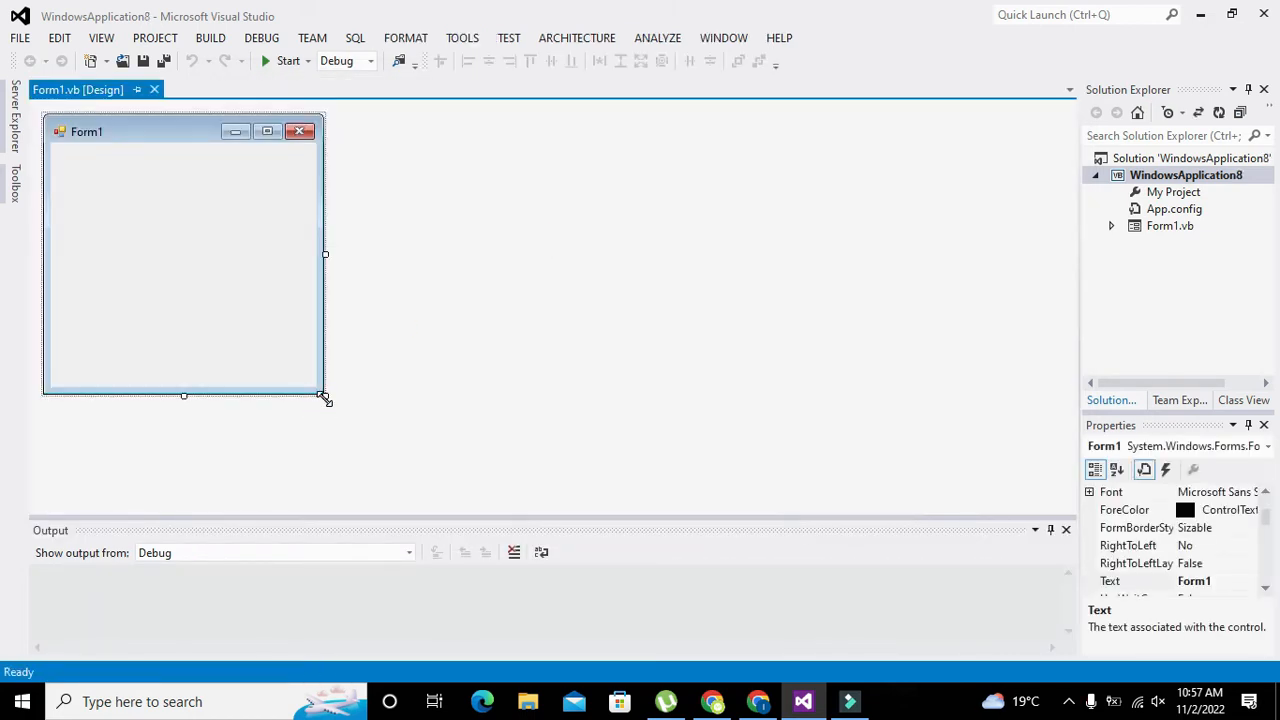
Drag Form1's corner to enlarge it and place Button1 in the form's top-left corner
left_click_drag(324, 398, 1030, 444)
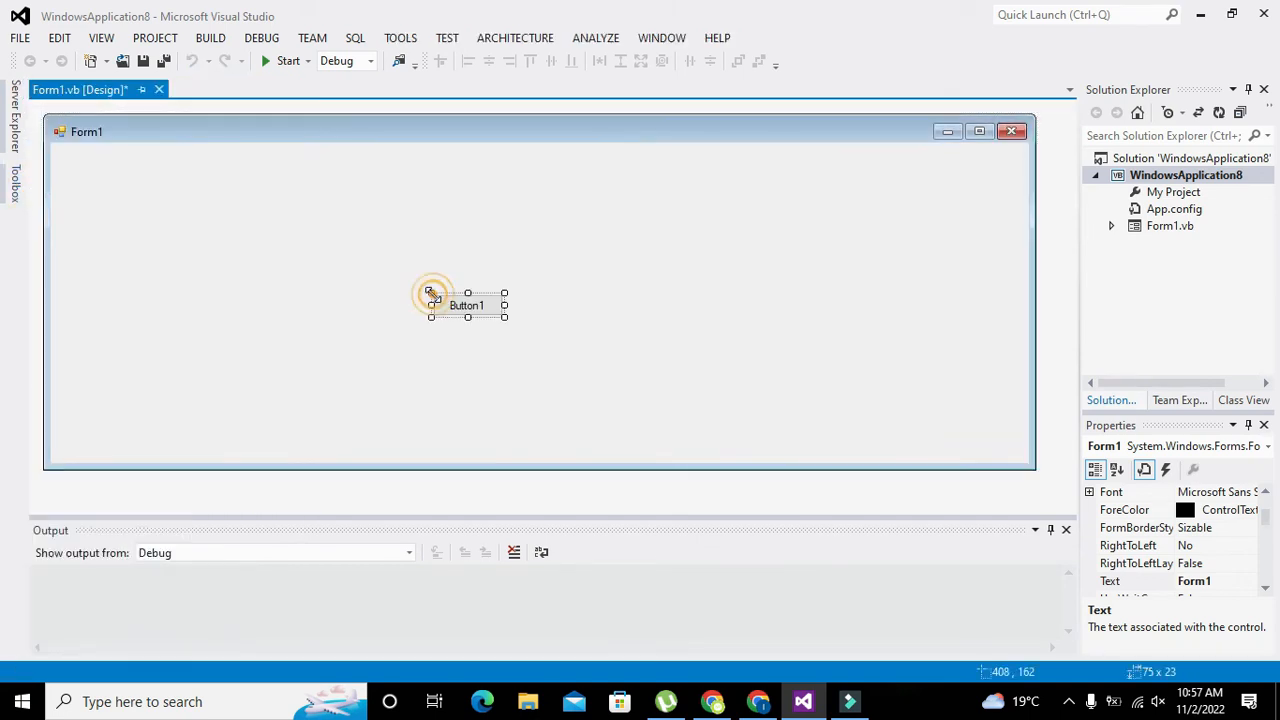
left_click_drag(468, 304, 116, 196)
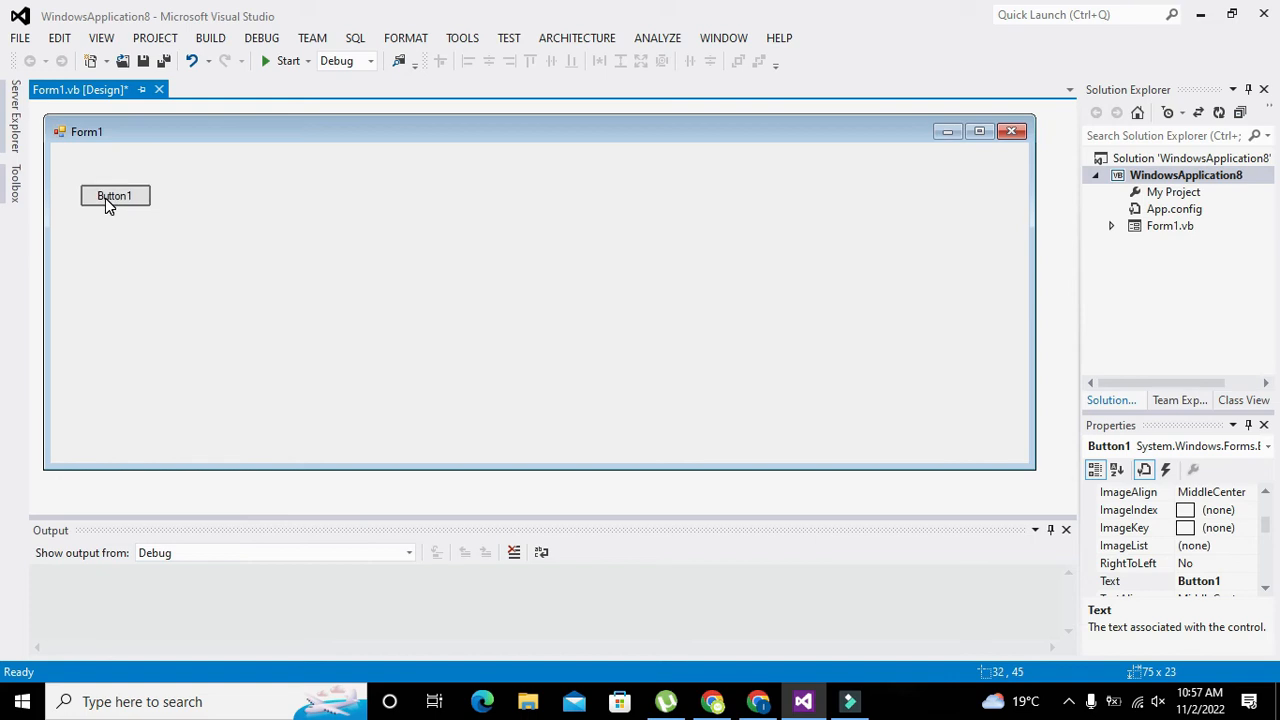
left_click_drag(114, 196, 104, 178)
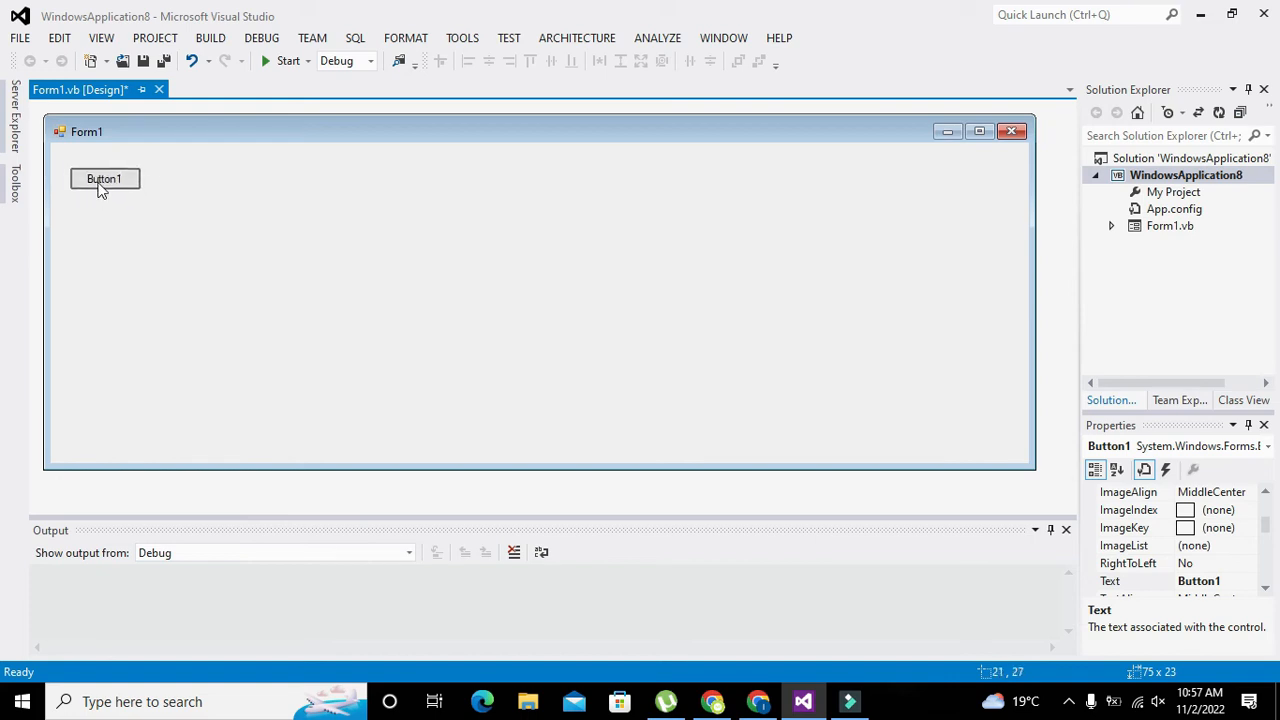
left_click(104, 180)
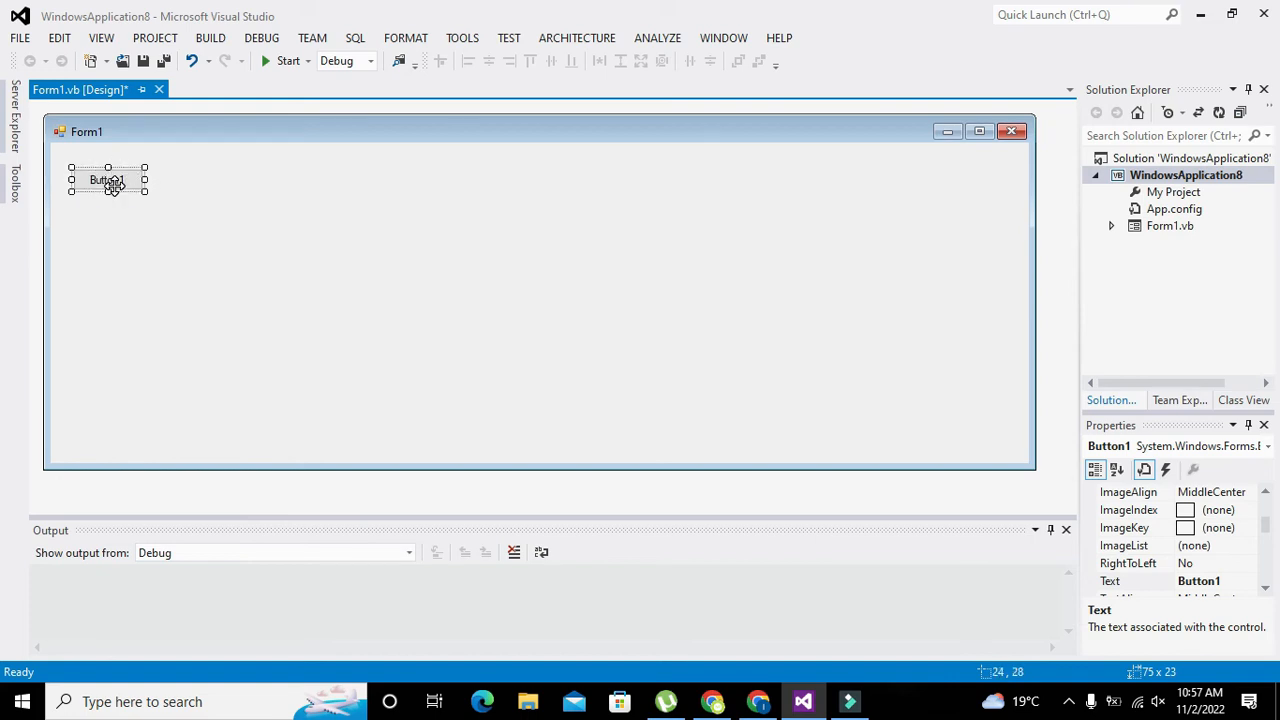
mouse_move(108, 180)
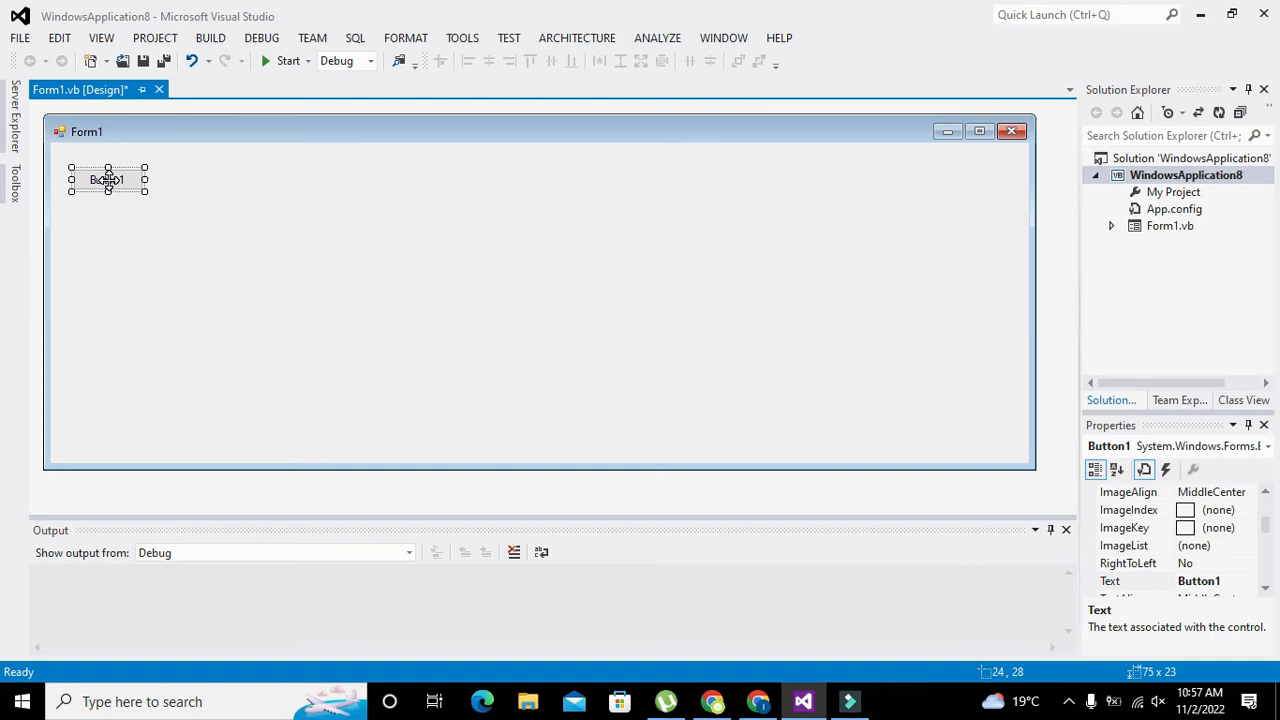
Add a Button1_Click handler containing Console.WriteLine("tiger...")
double_click(108, 180)
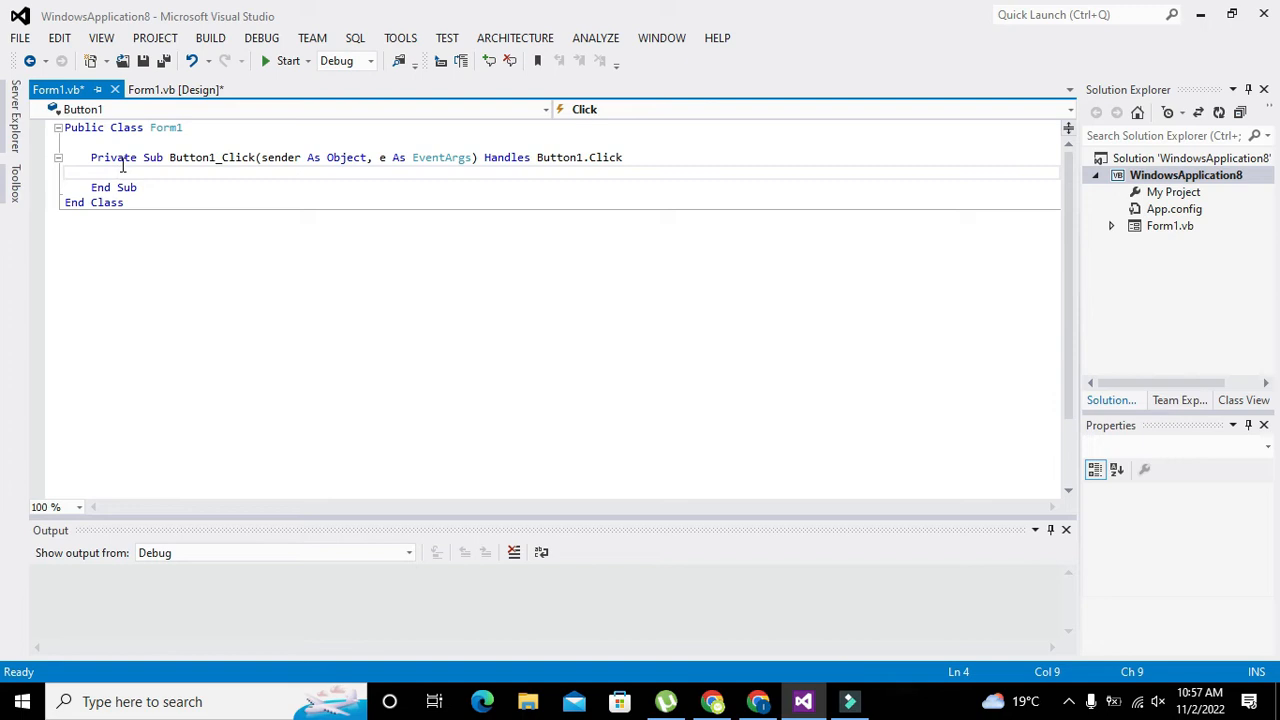
mouse_move(208, 156)
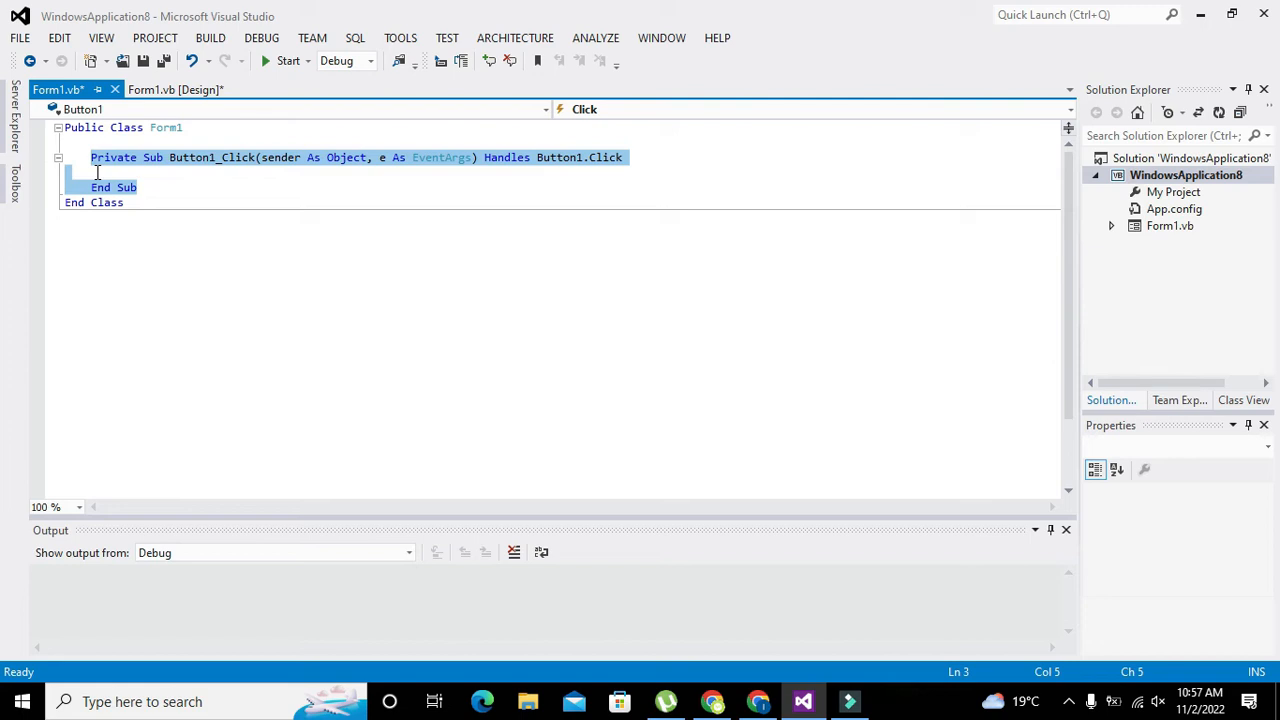
left_click(96, 172)
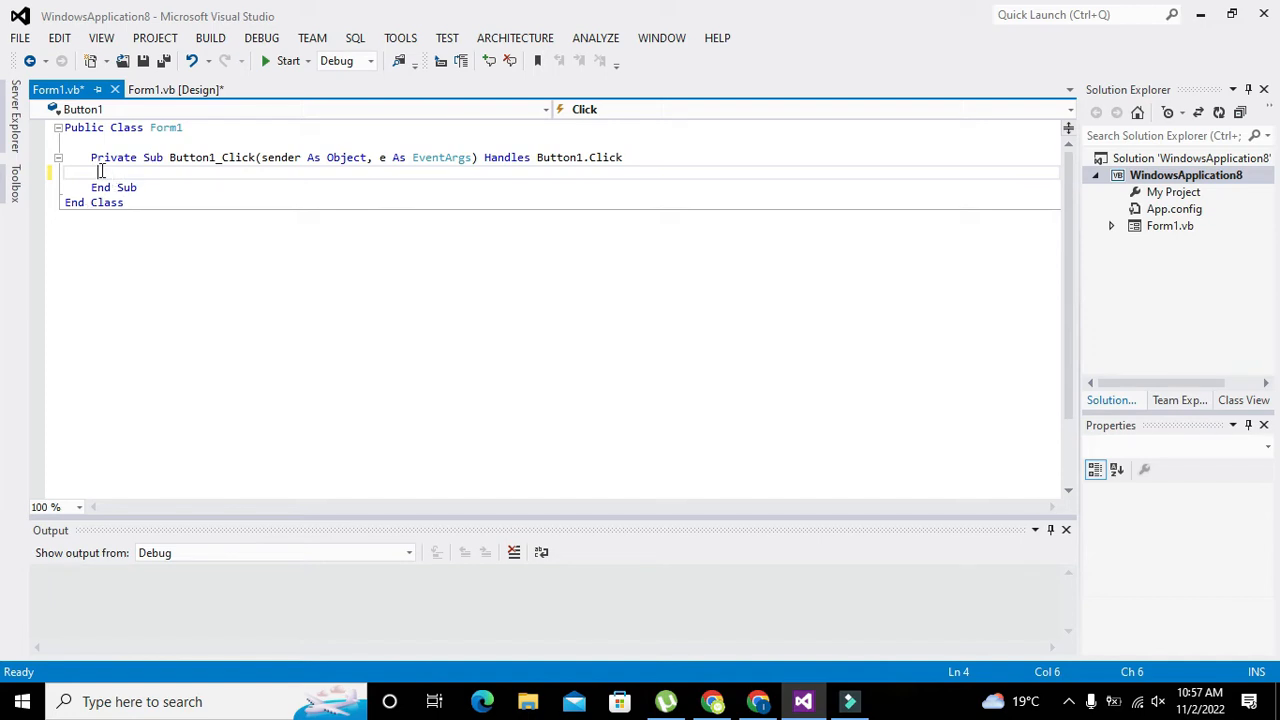
type("Console.WriteLine(\"")
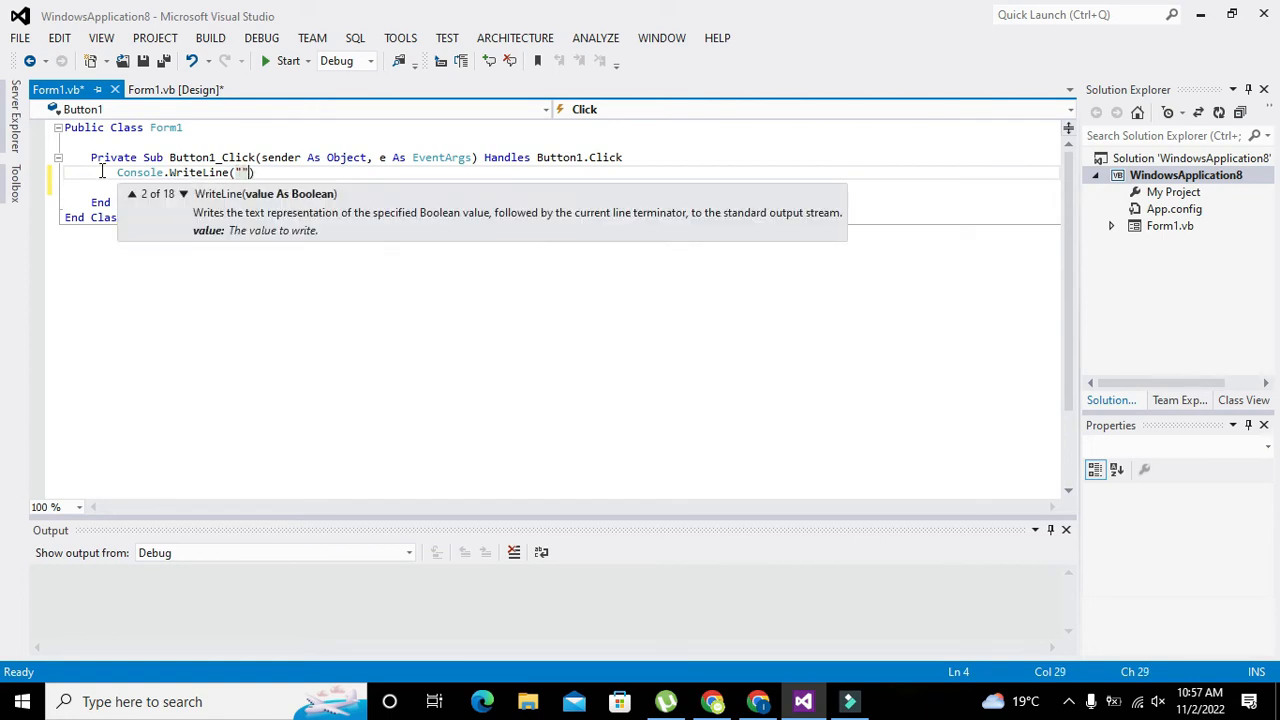
key("backspace")
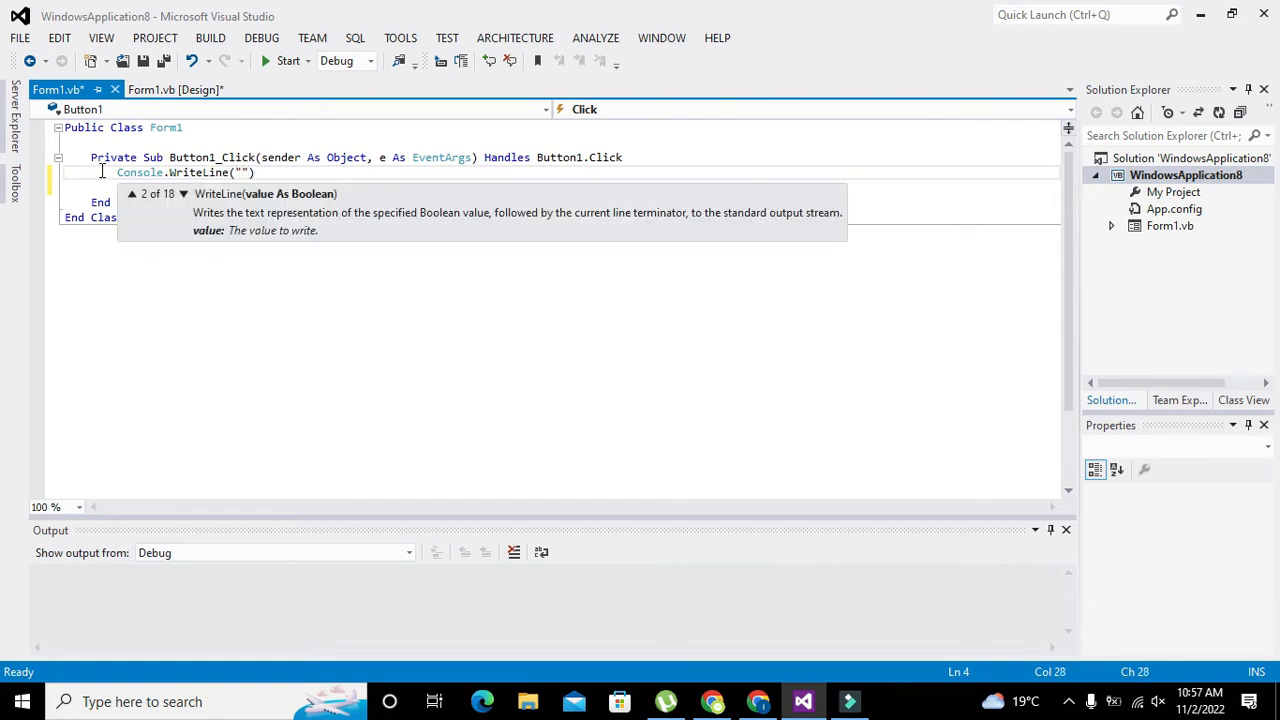
type("tiger")
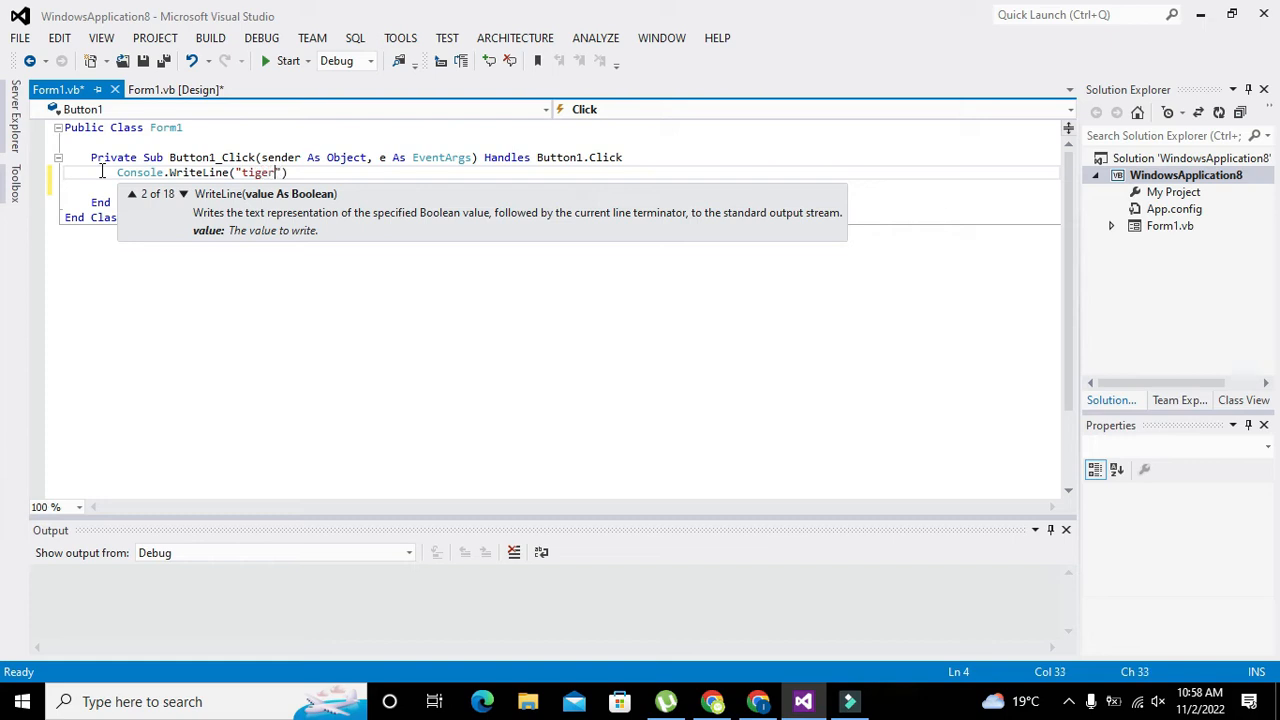
type("...")
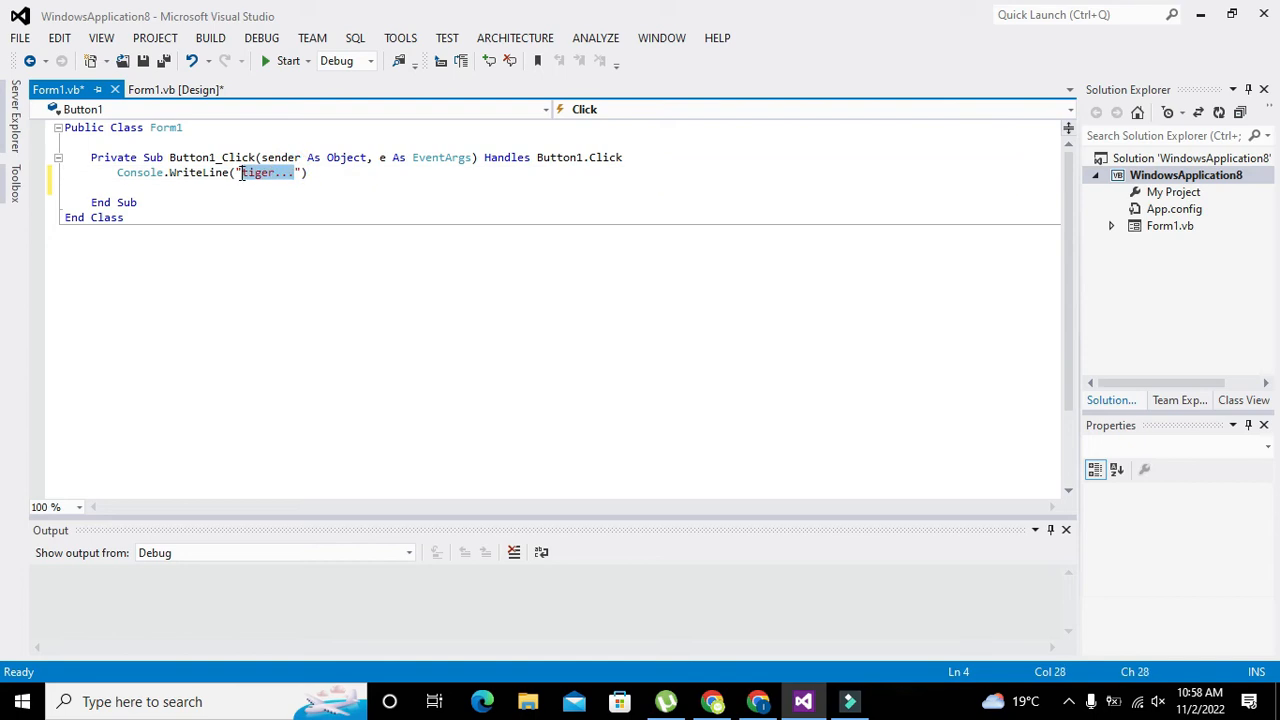
mouse_move(572, 460)
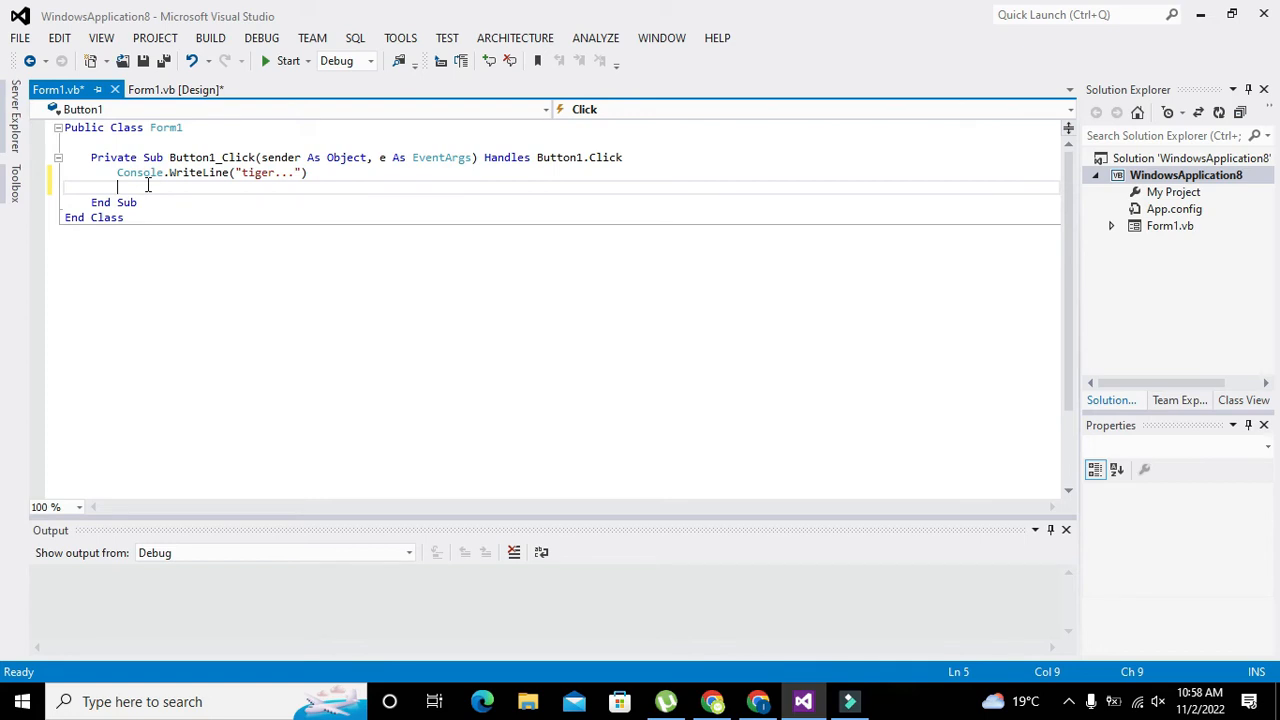
Add System.Threading.Thread.Sleep(3000) below the tiger line, picking Thread and Sleep from IntelliSense
type("System.")
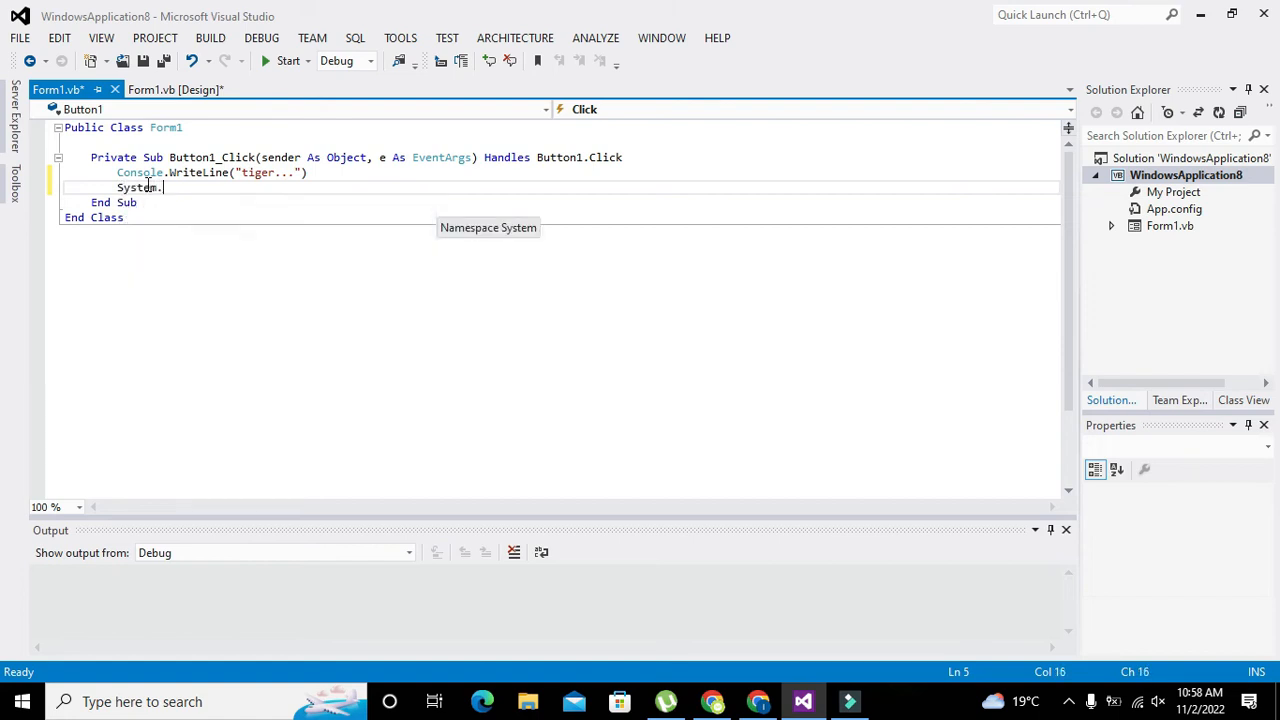
type("Threading(")
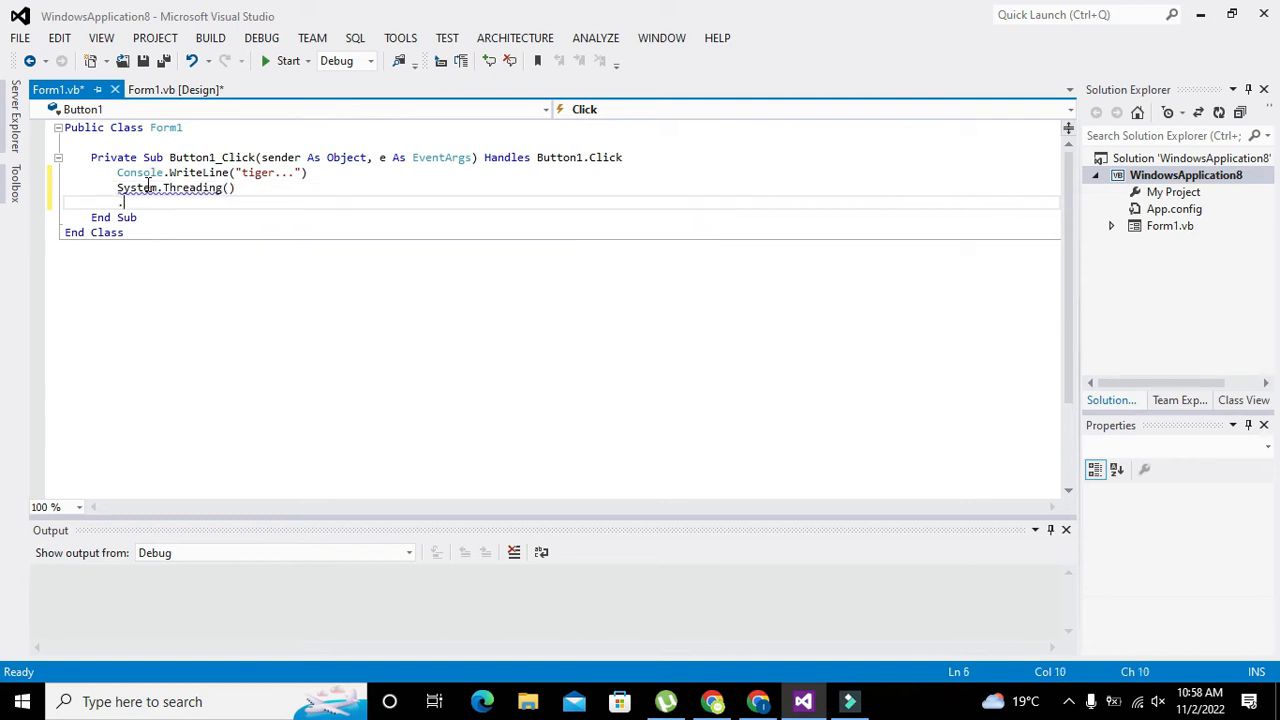
type("Th")
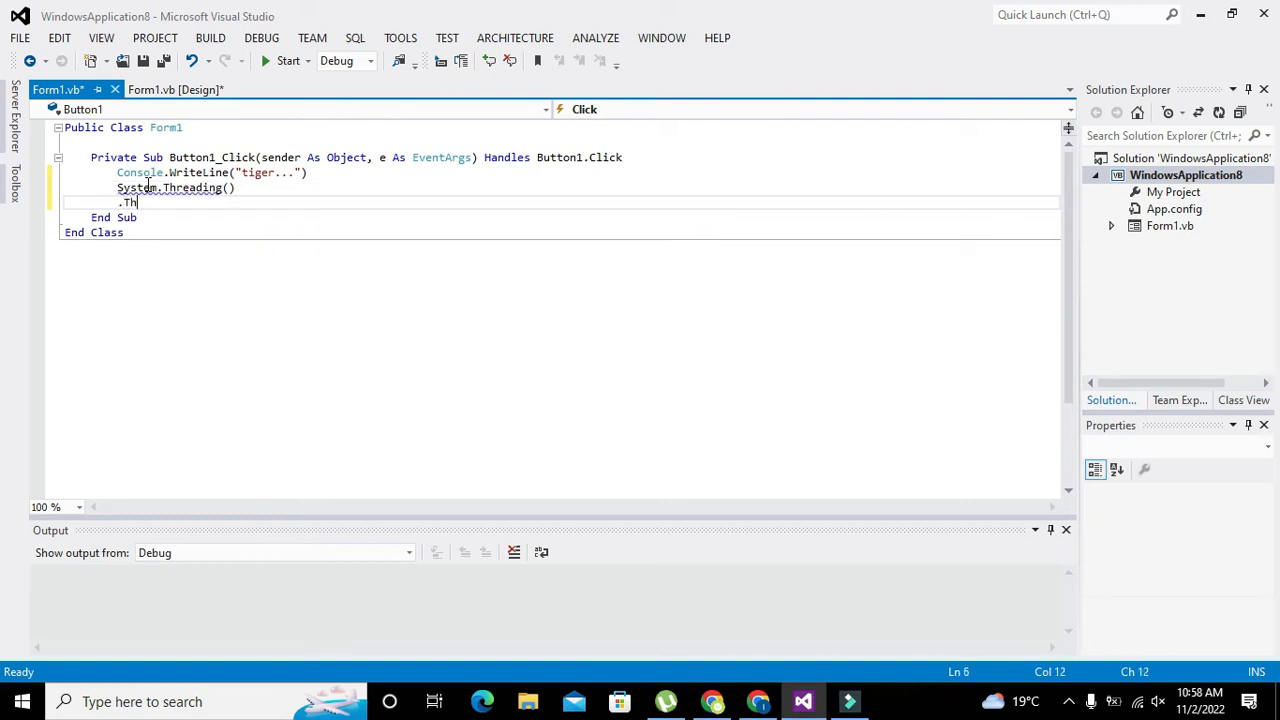
key("Backspace")
type(".")
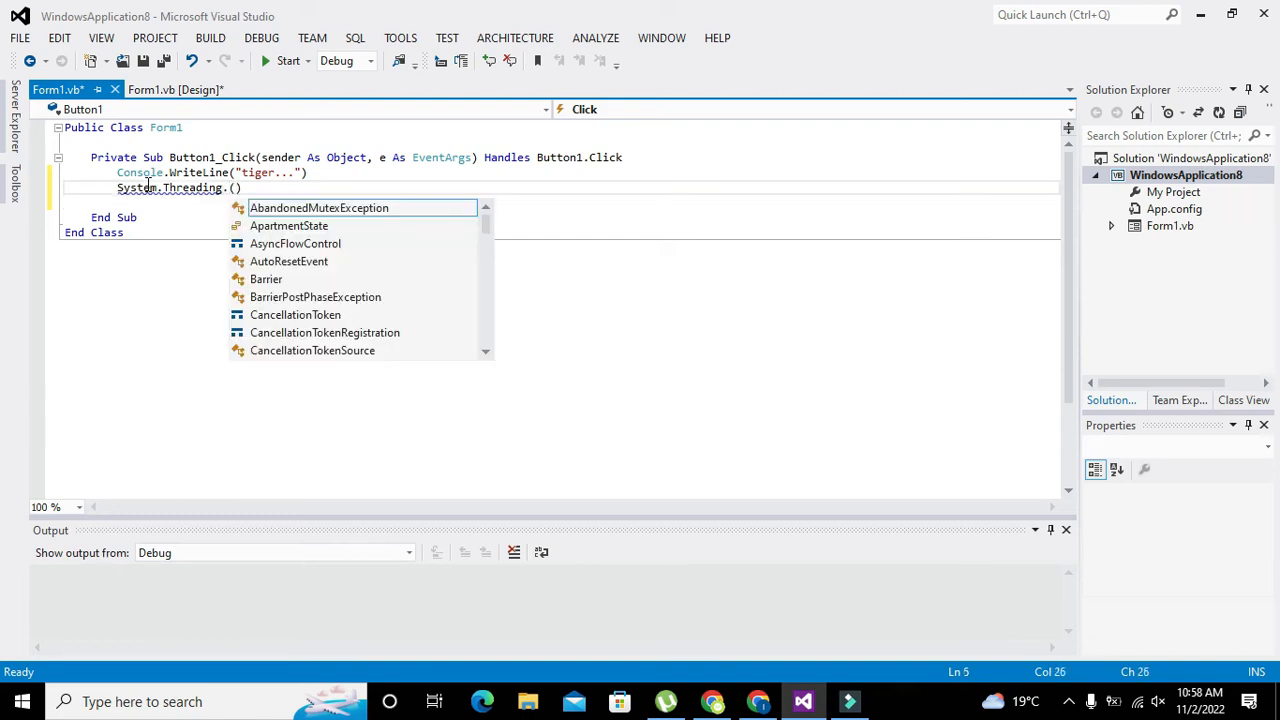
type("Thread.Sleep")
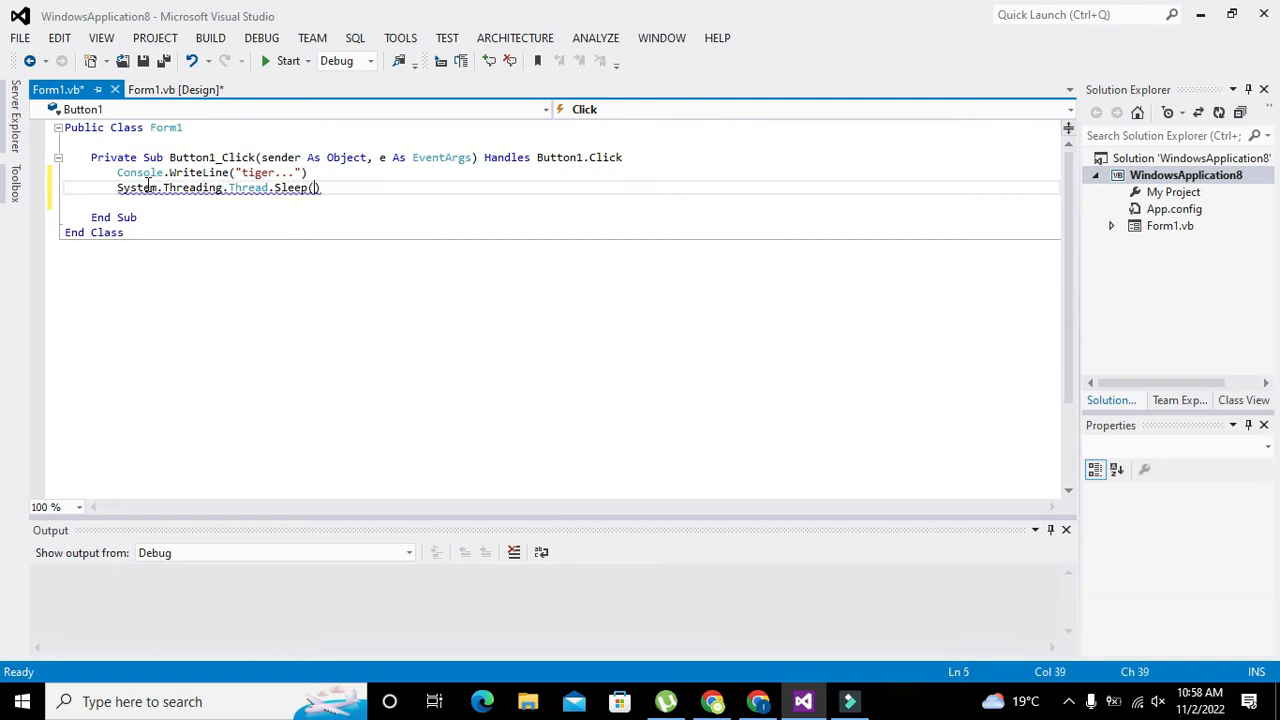
type("2000")
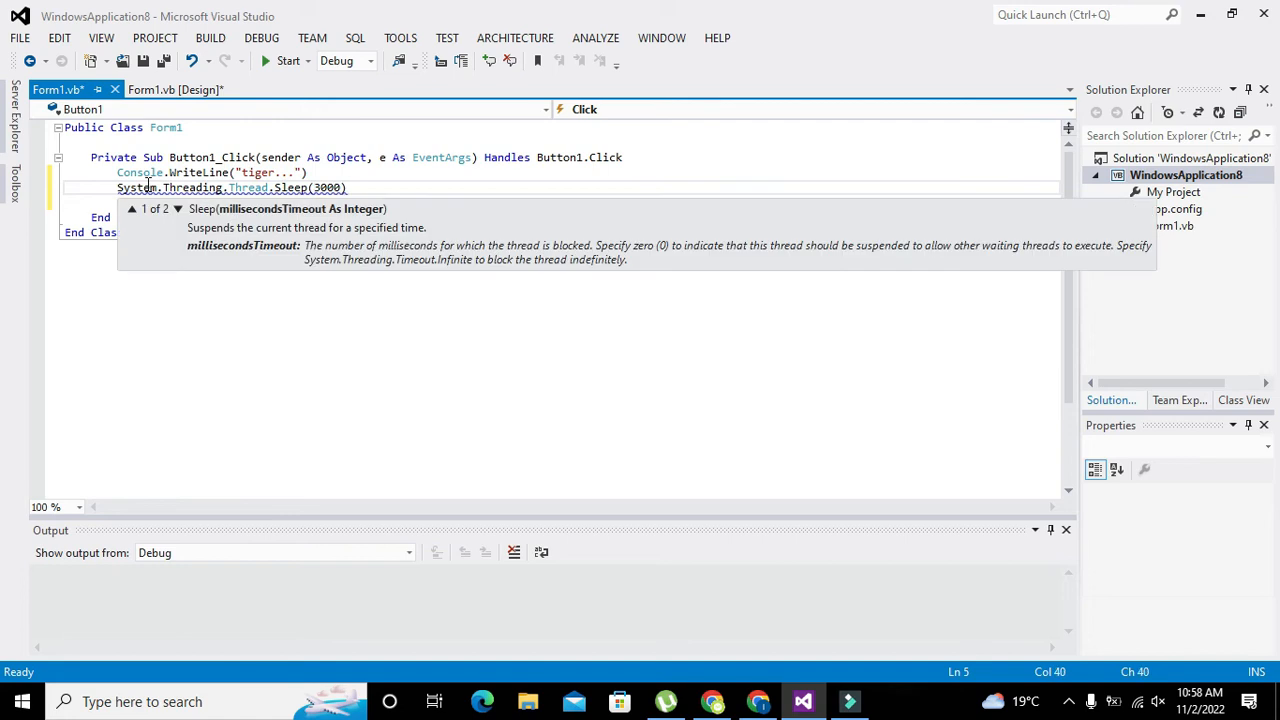
type(")")
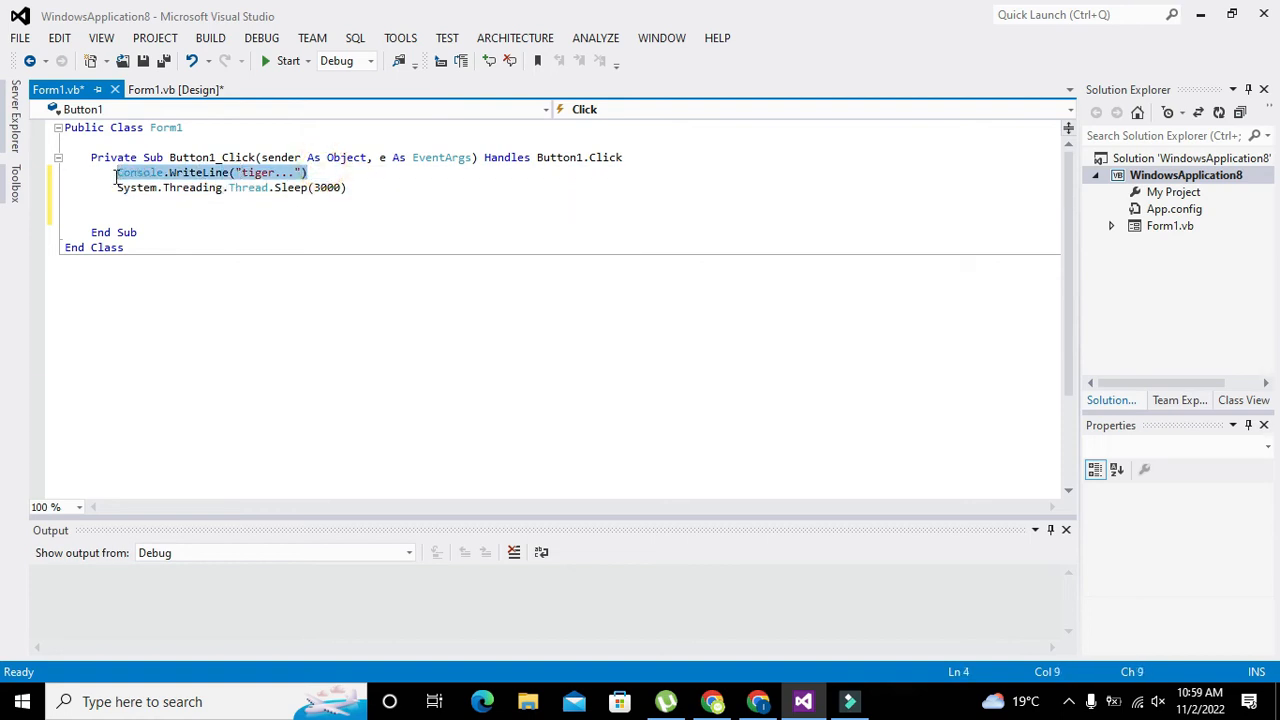
Add Console.WriteLine("goat...") on a new line after the Sleep call
left_click(124, 204)
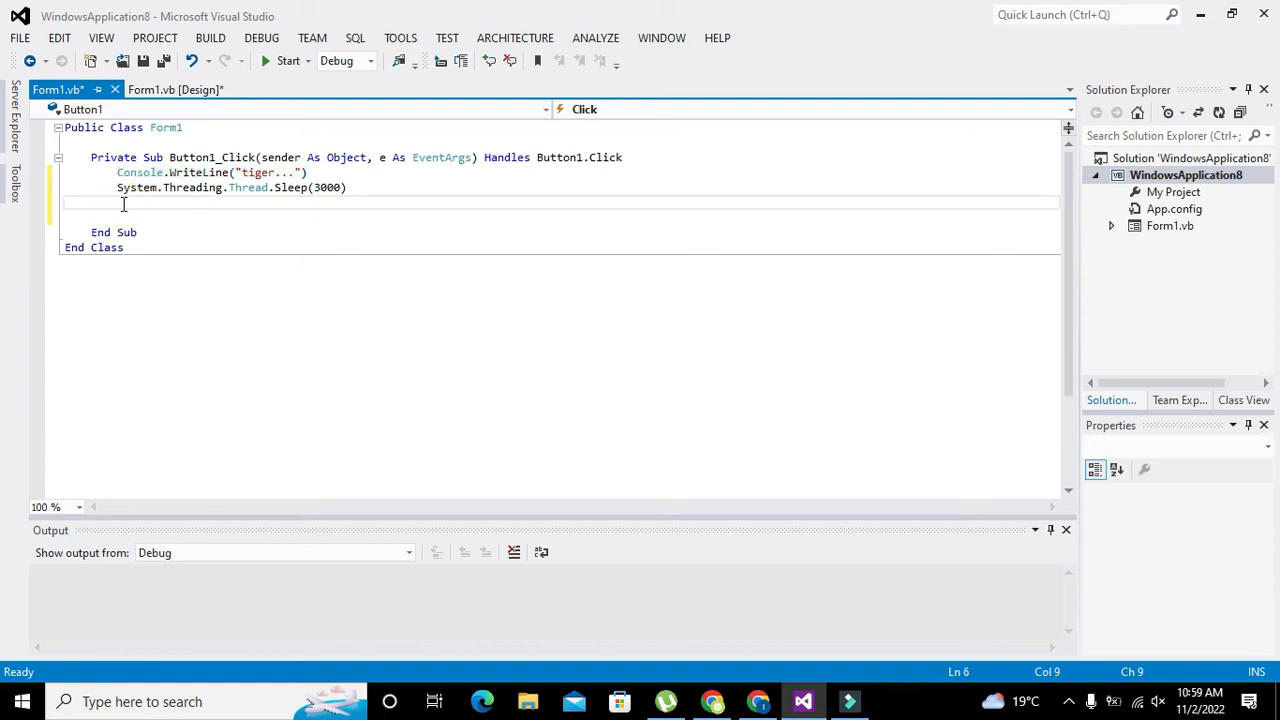
type("Console.WriteLine(\"tiger...\")")
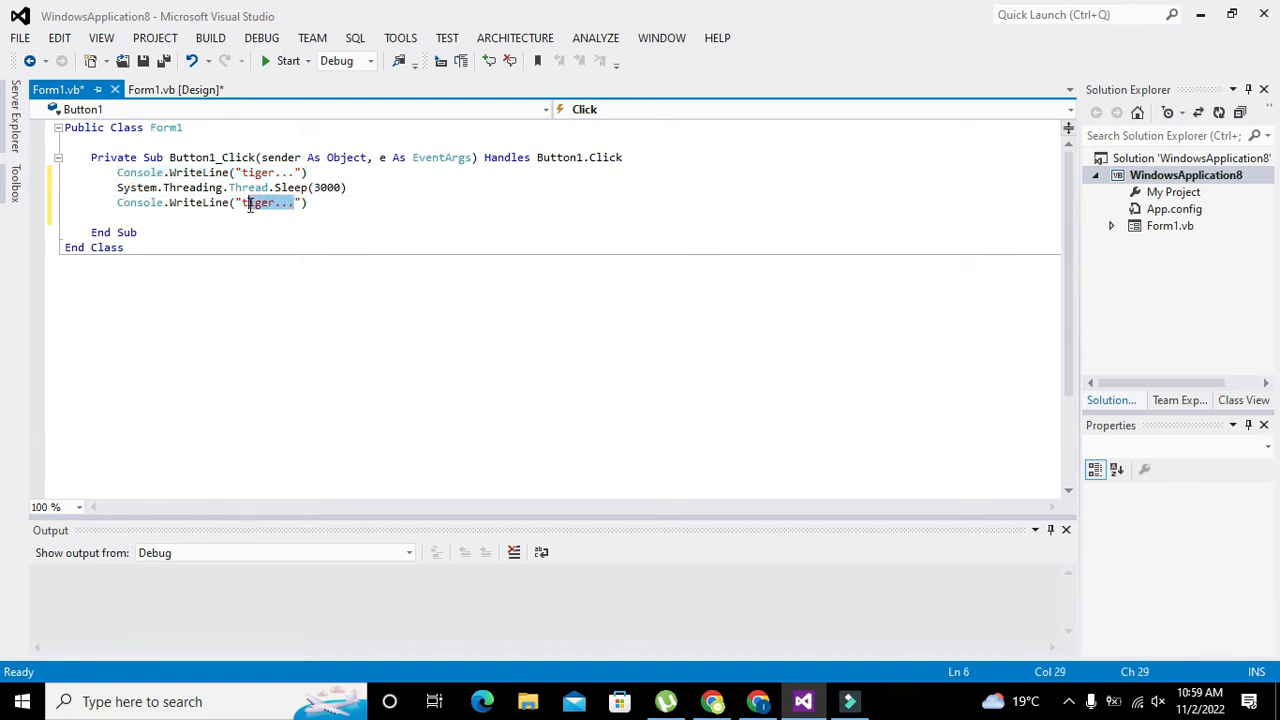
type("goa")
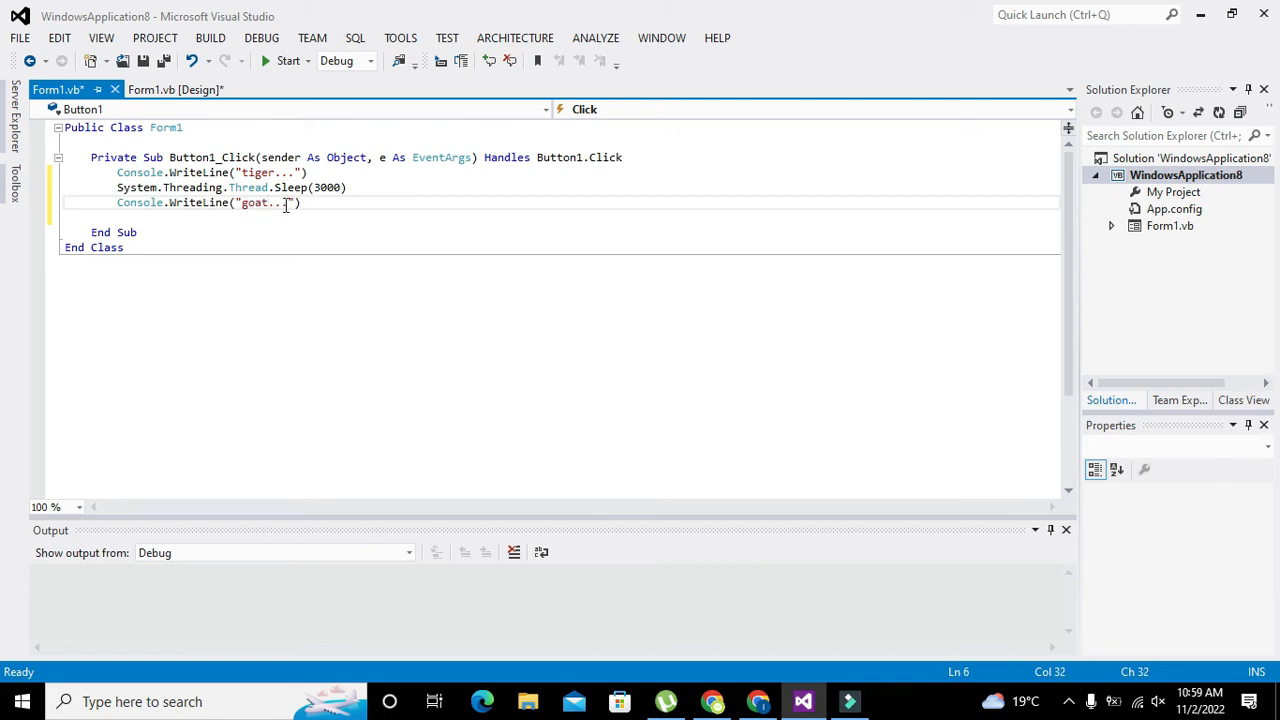
mouse_move(288, 60)
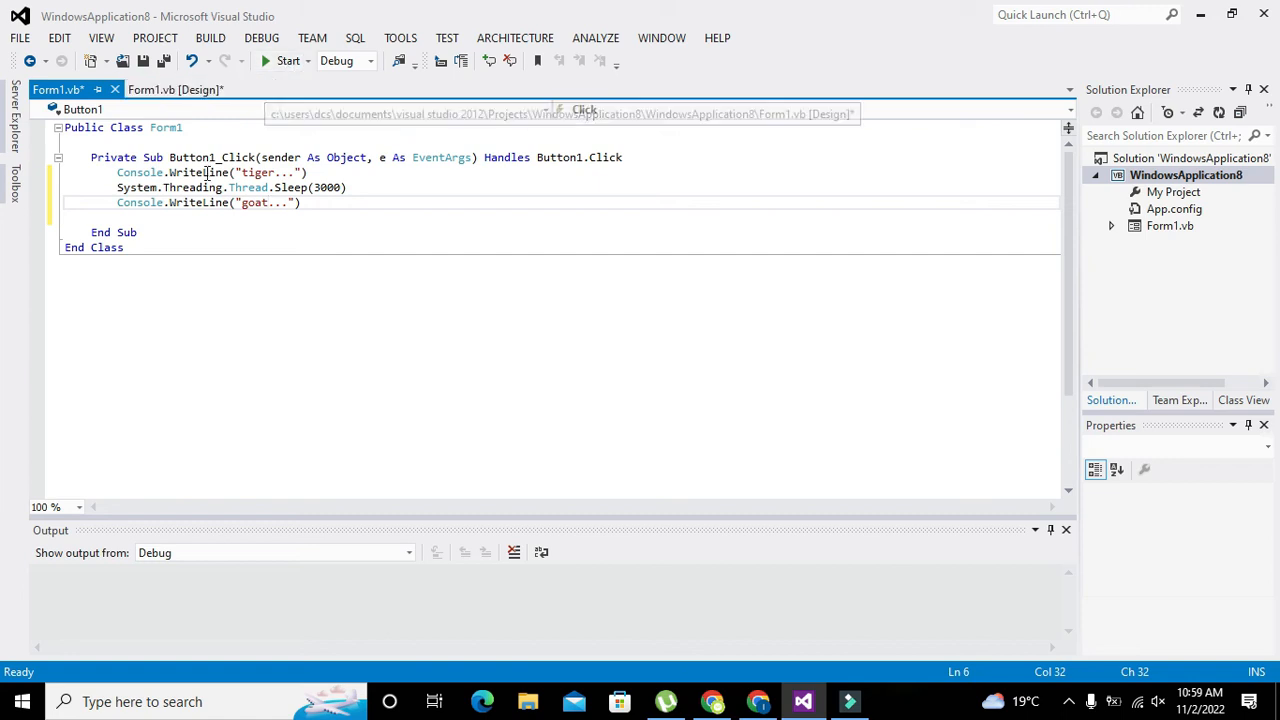
Highlight the tiger... line and the 3000 millisecond value to point them out
double_click(258, 172)
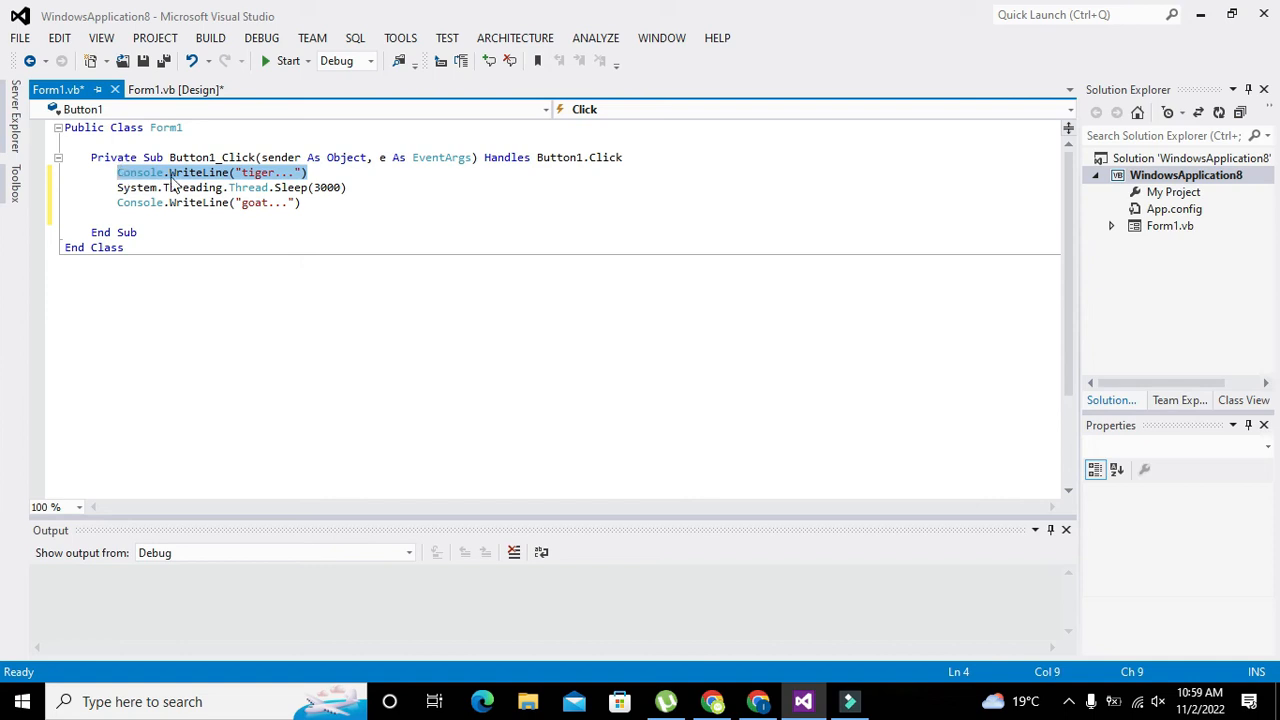
mouse_move(148, 180)
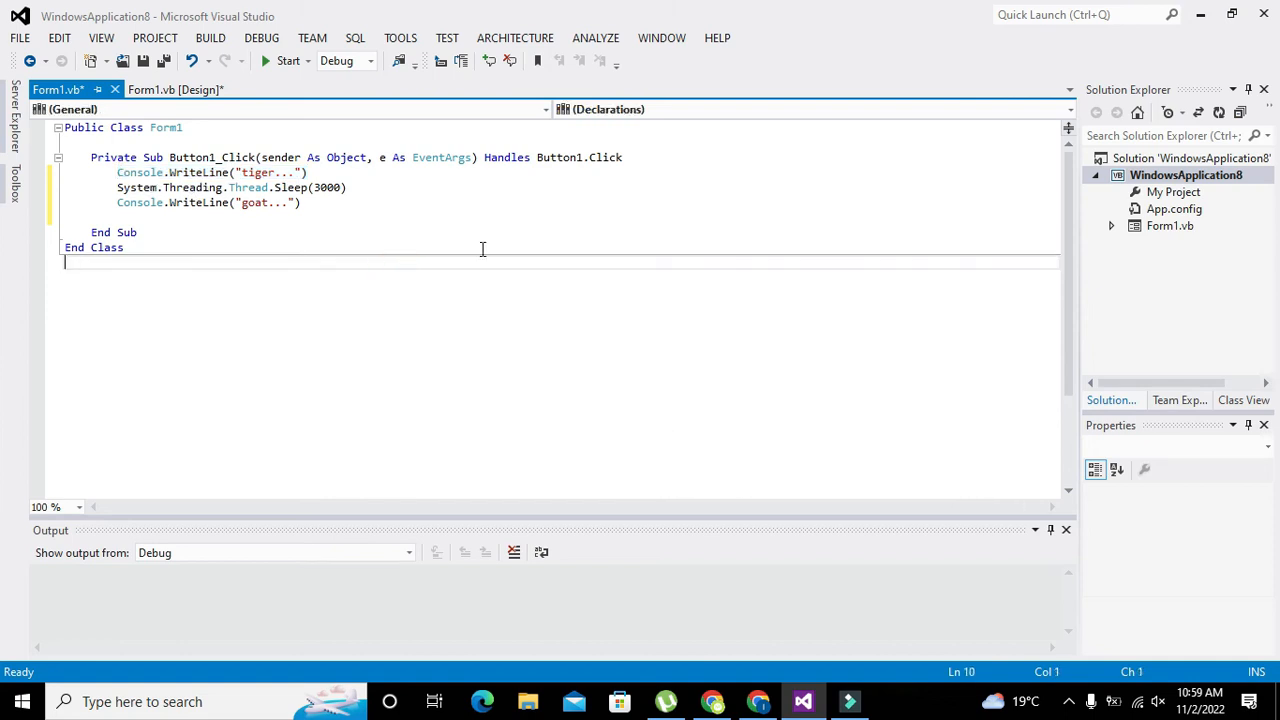
double_click(326, 188)
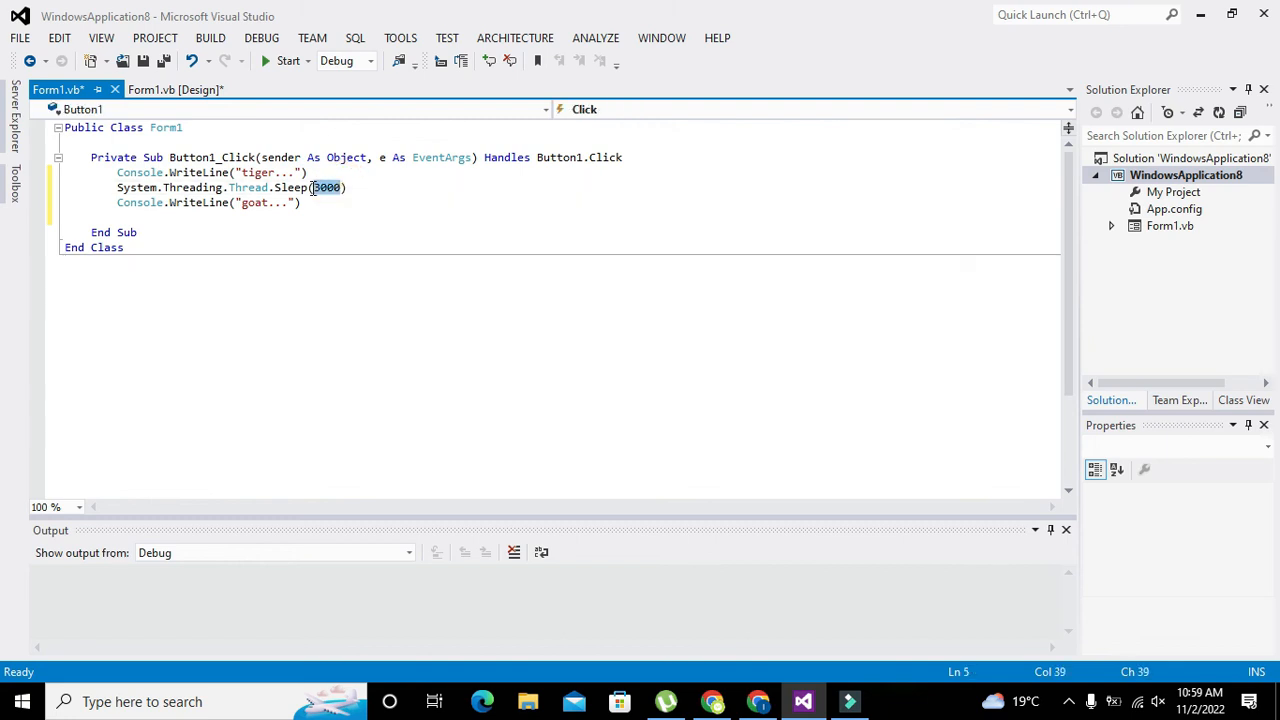
mouse_move(290, 188)
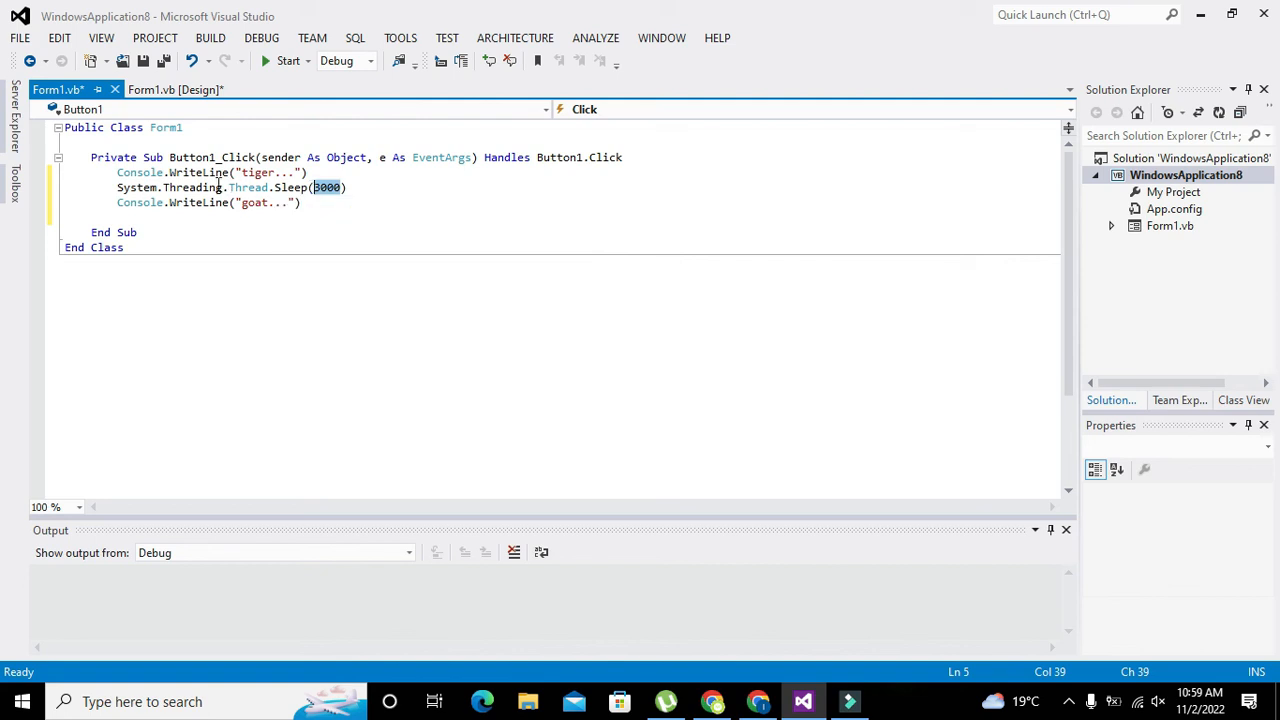
mouse_move(246, 188)
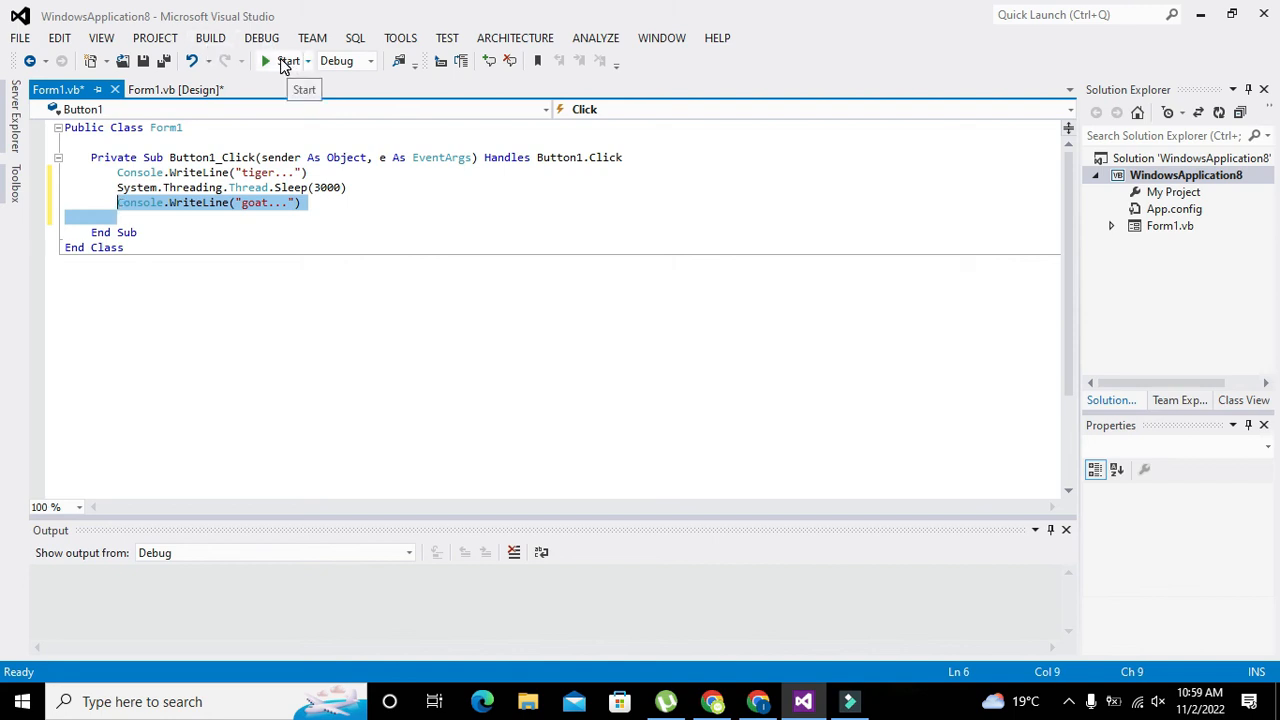
Start debugging and click Button1 repeatedly so Output lists alternating tiger... and goat... lines
left_click(288, 60)
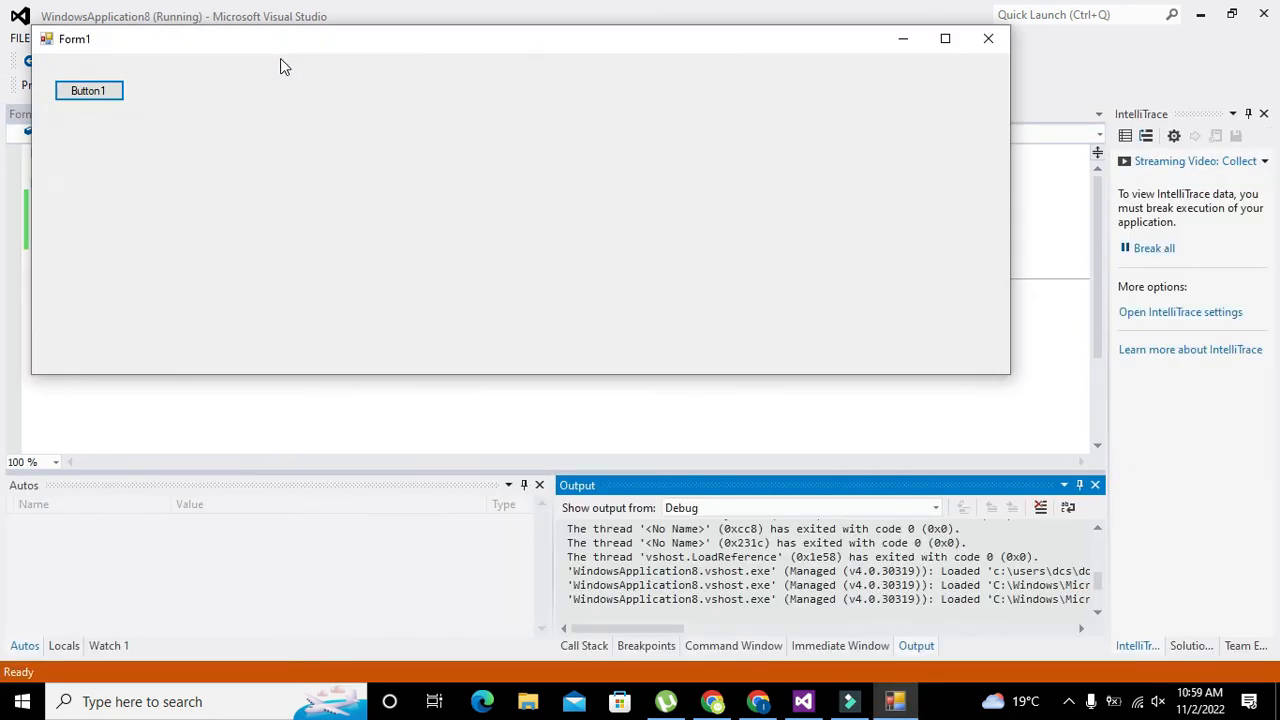
mouse_move(88, 90)
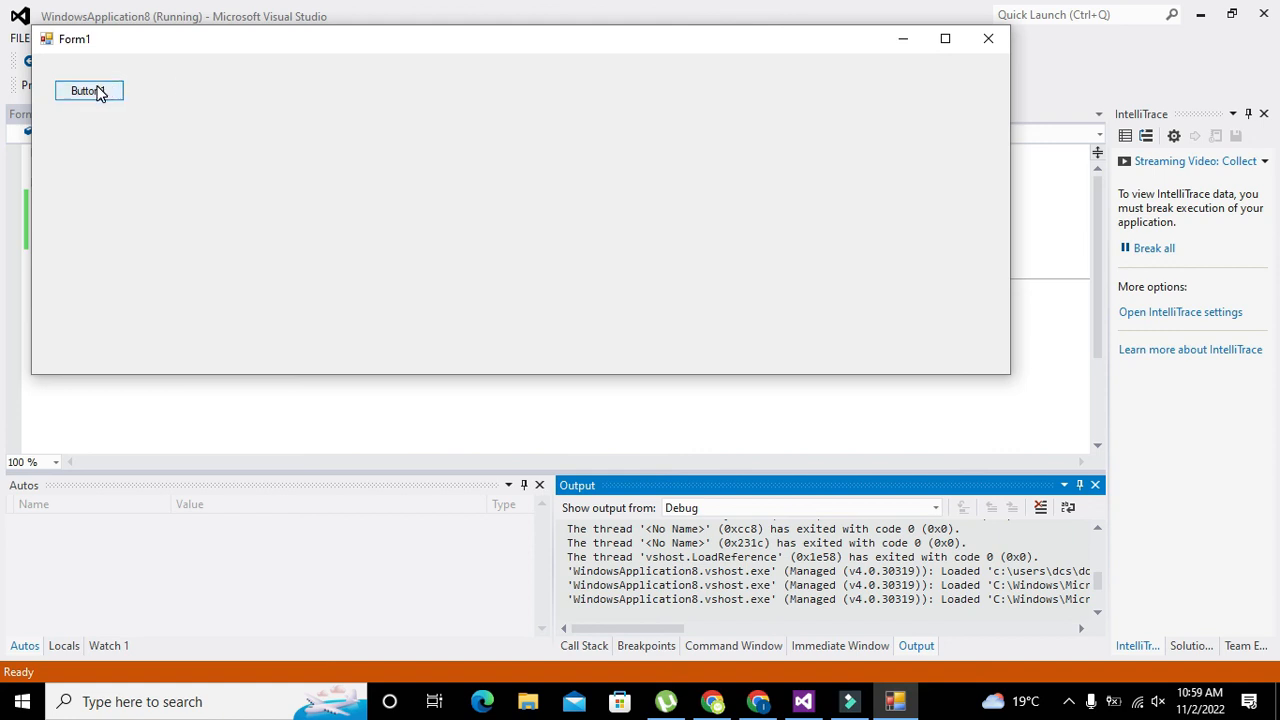
left_click(88, 90)
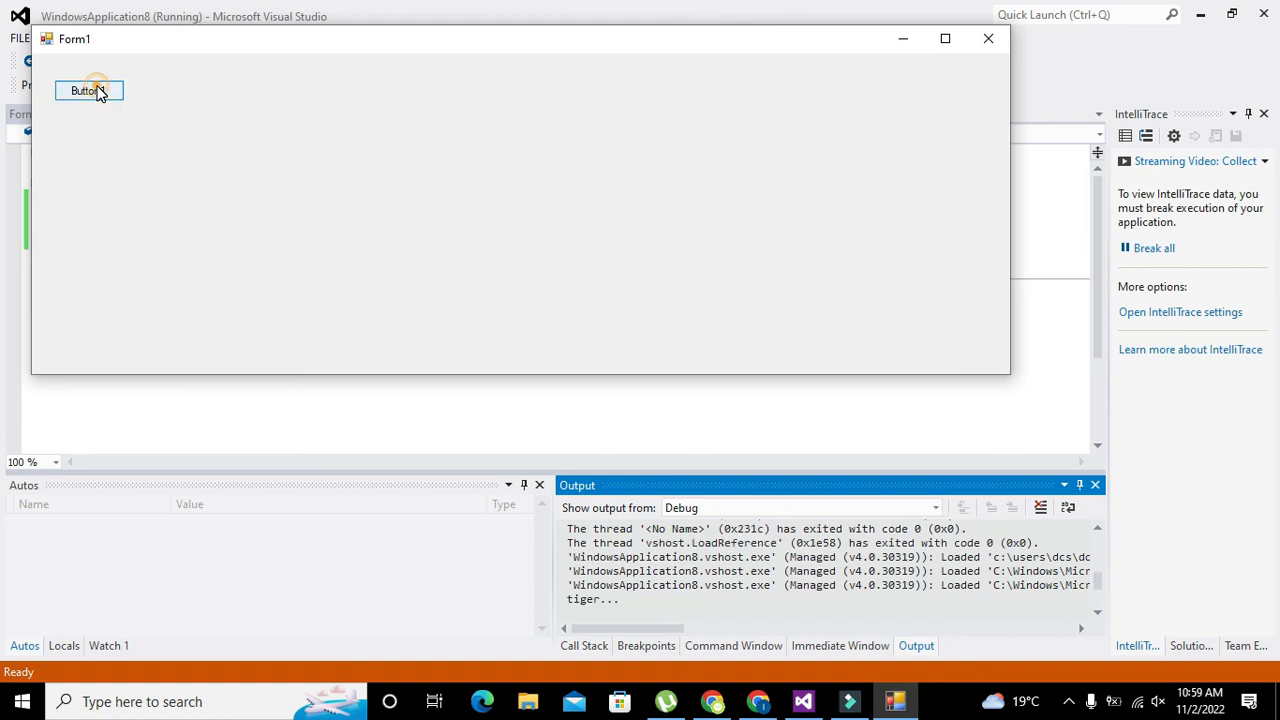
left_click(88, 90)
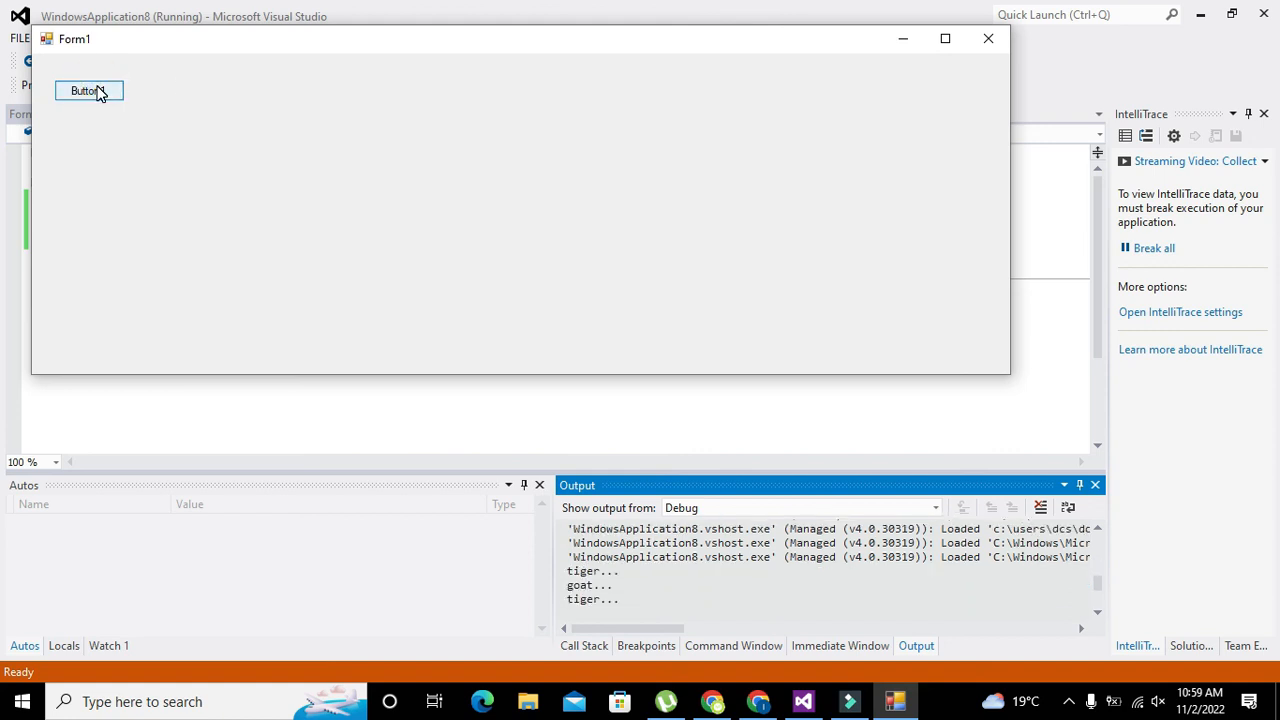
left_click(84, 92)
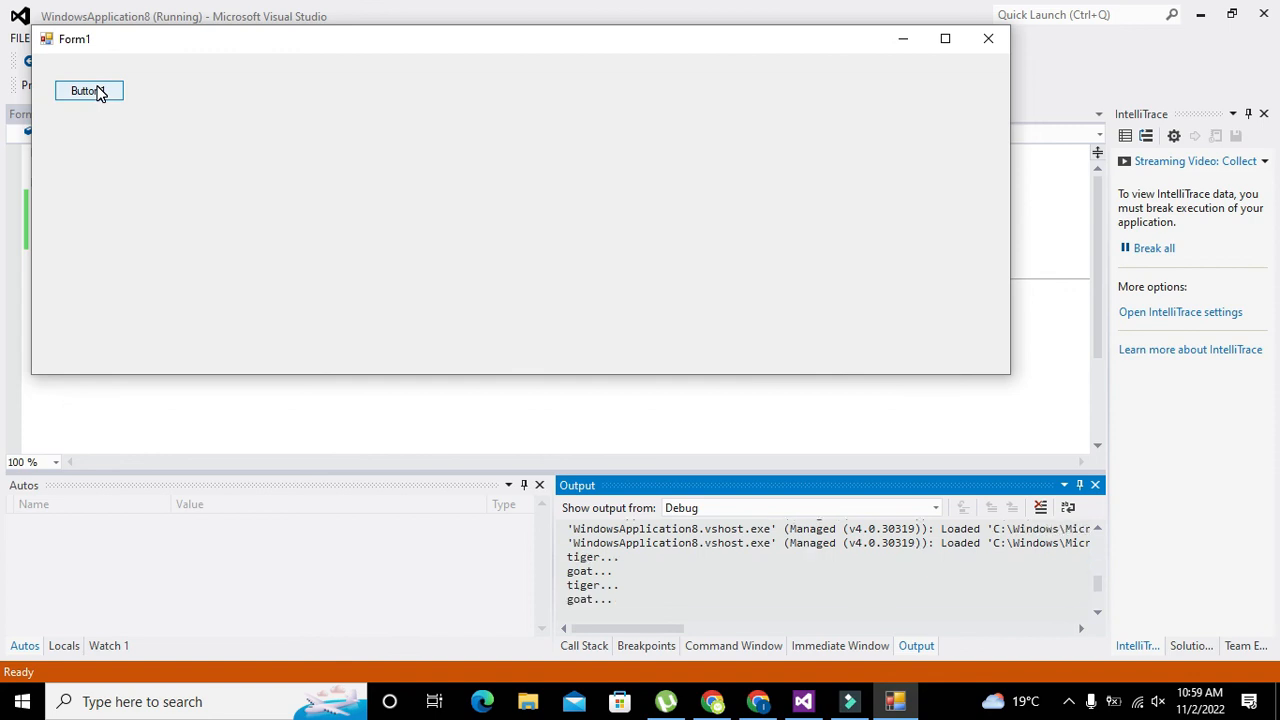
left_click(88, 92)
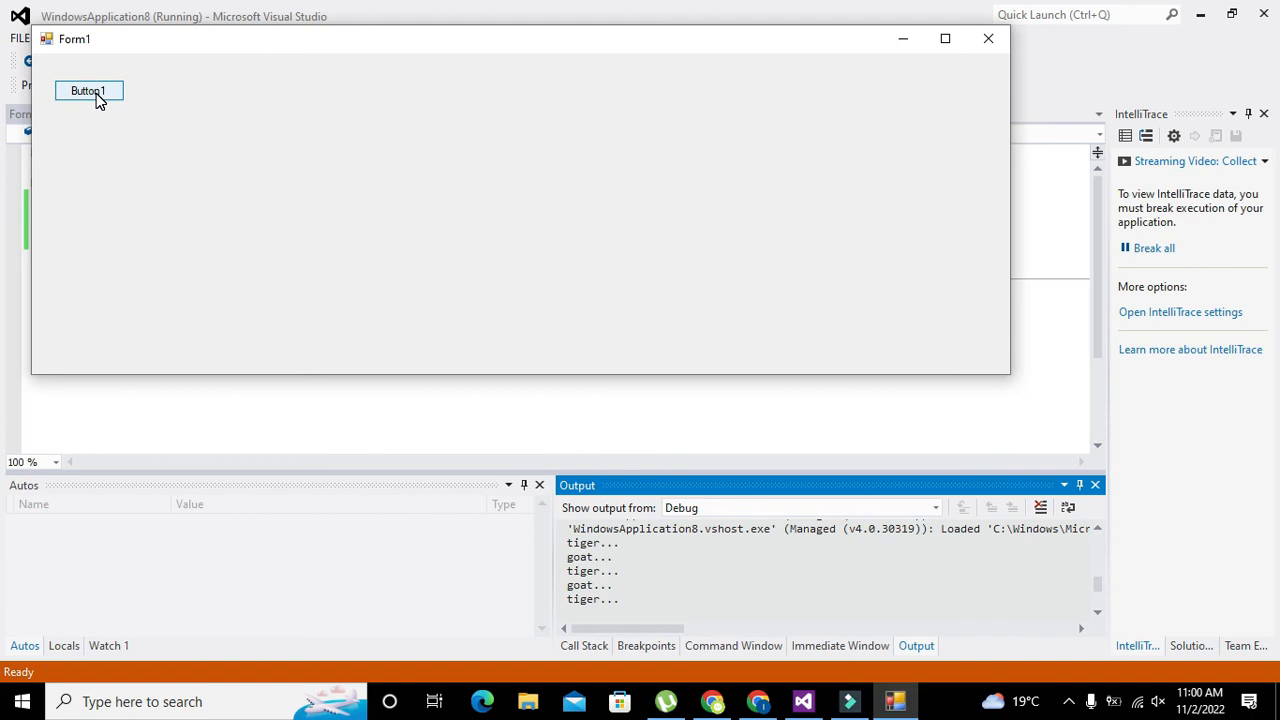
left_click(88, 92)
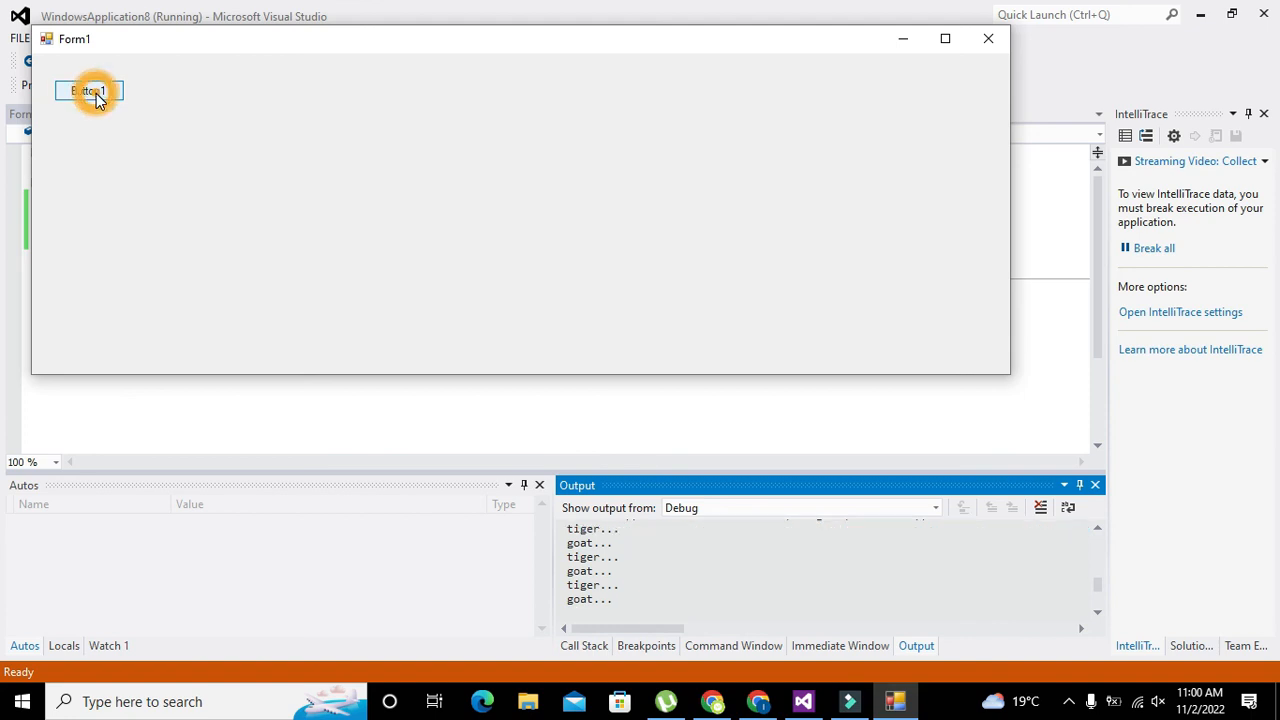
left_click(88, 90)
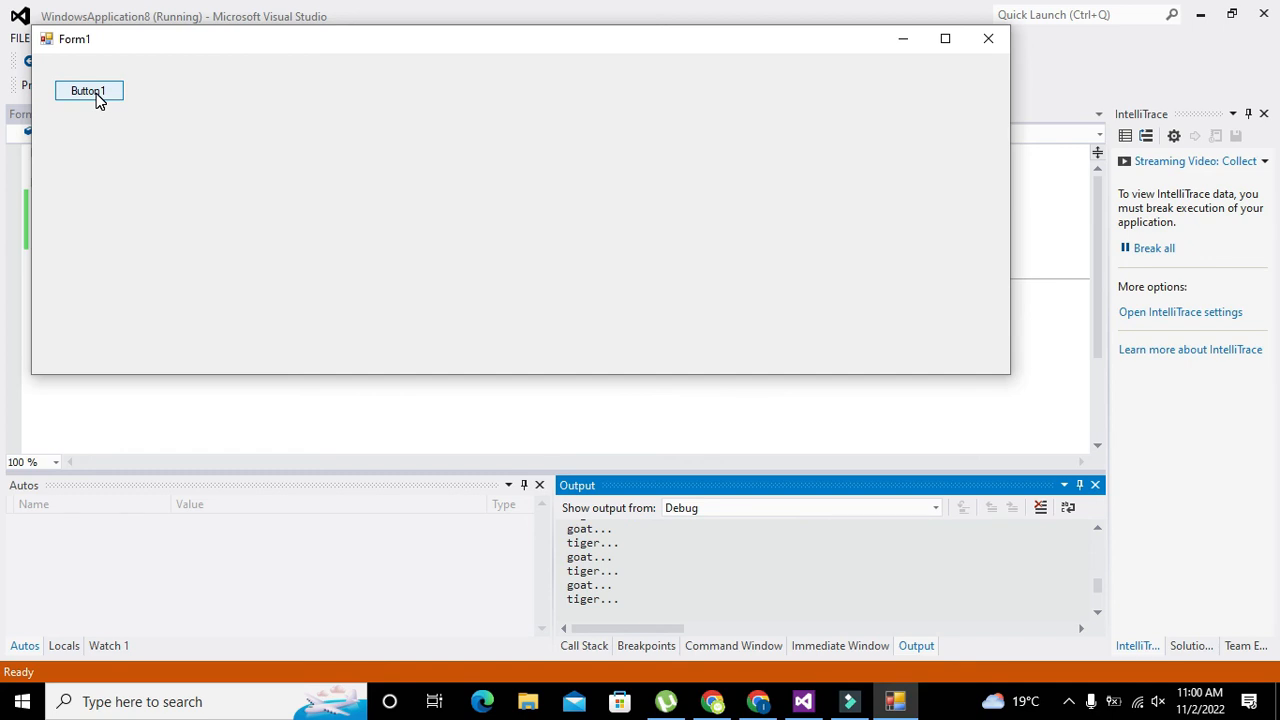
left_click(88, 92)
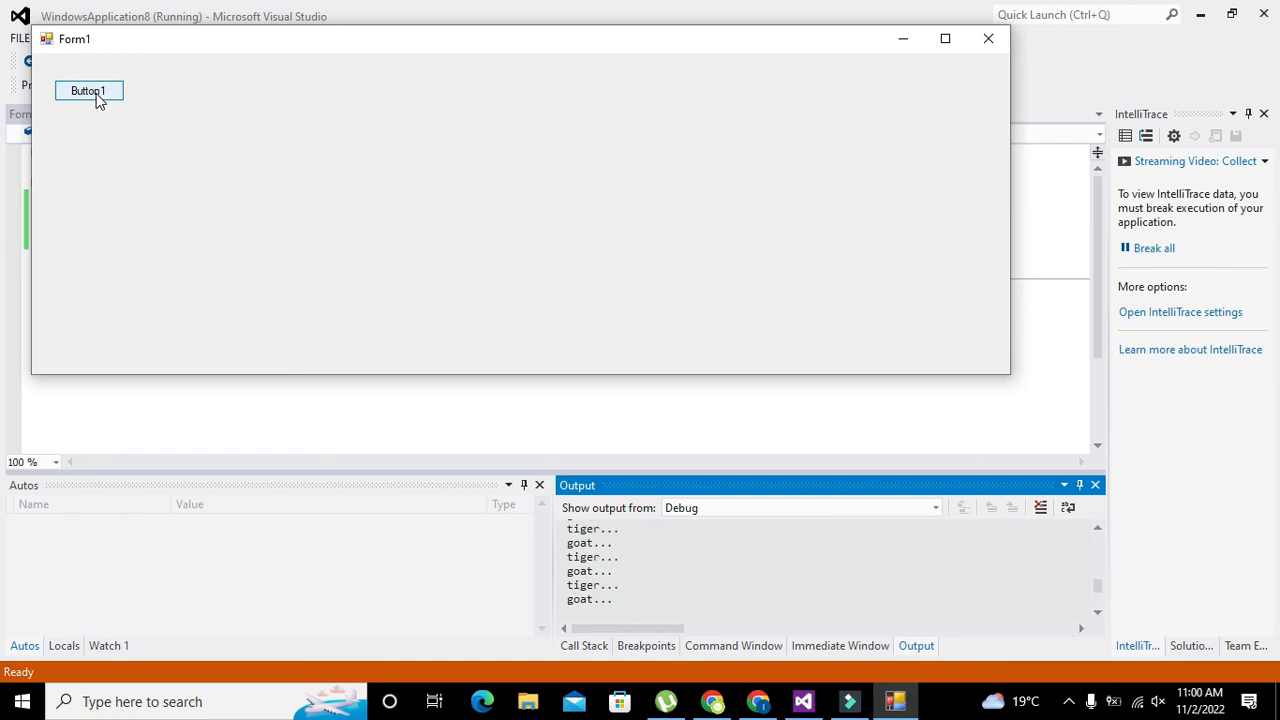
left_click(88, 90)
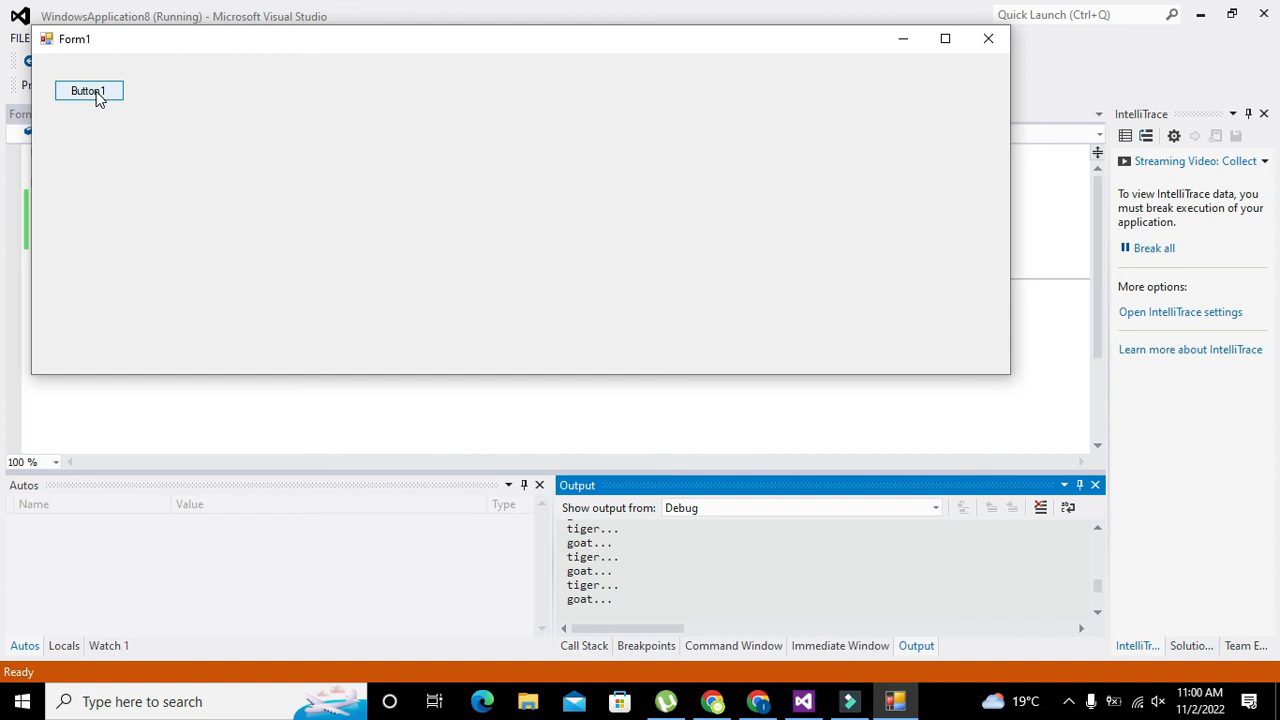